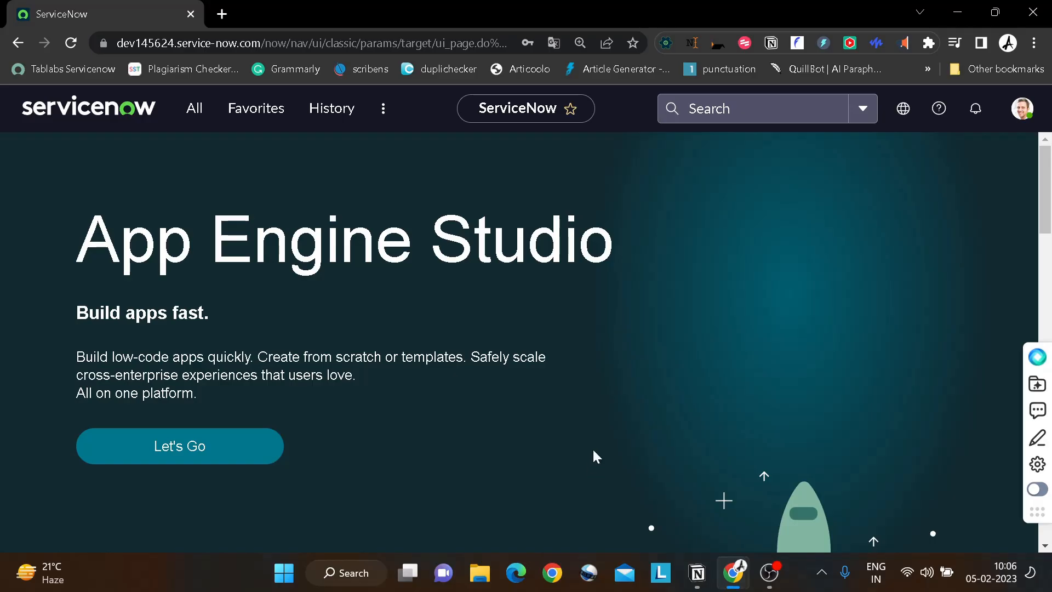
Step: Open a blank new Incident form (INC0010009) through the incident.do page address
key(f11)
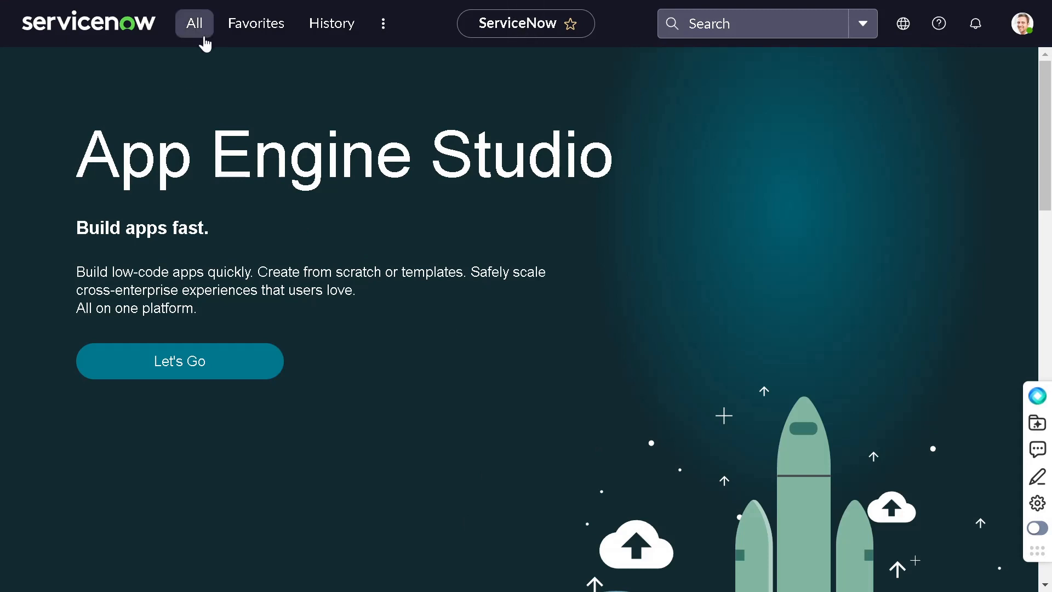
click(194, 23)
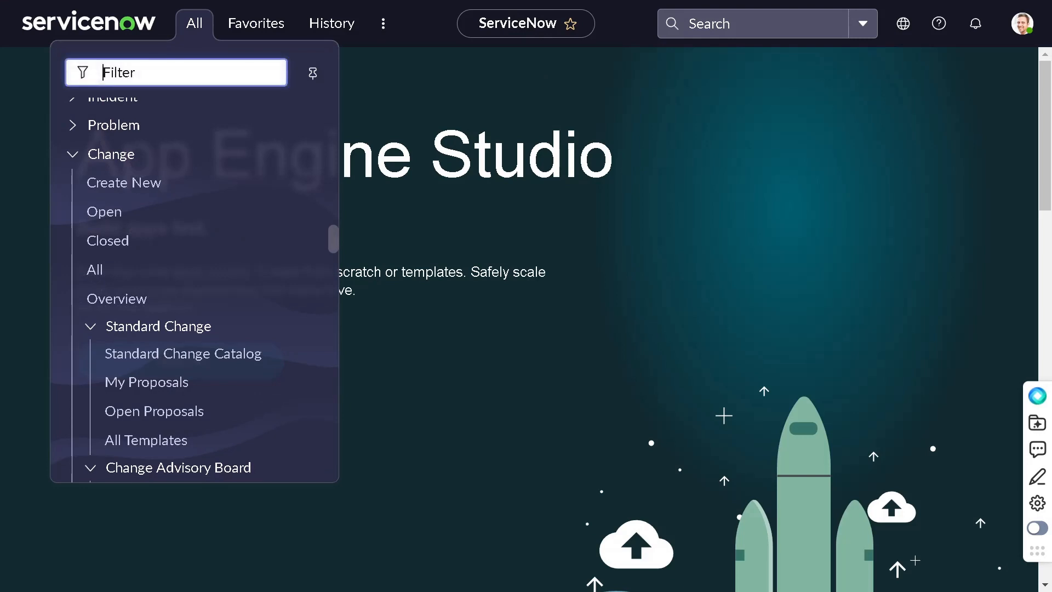
text(ind)
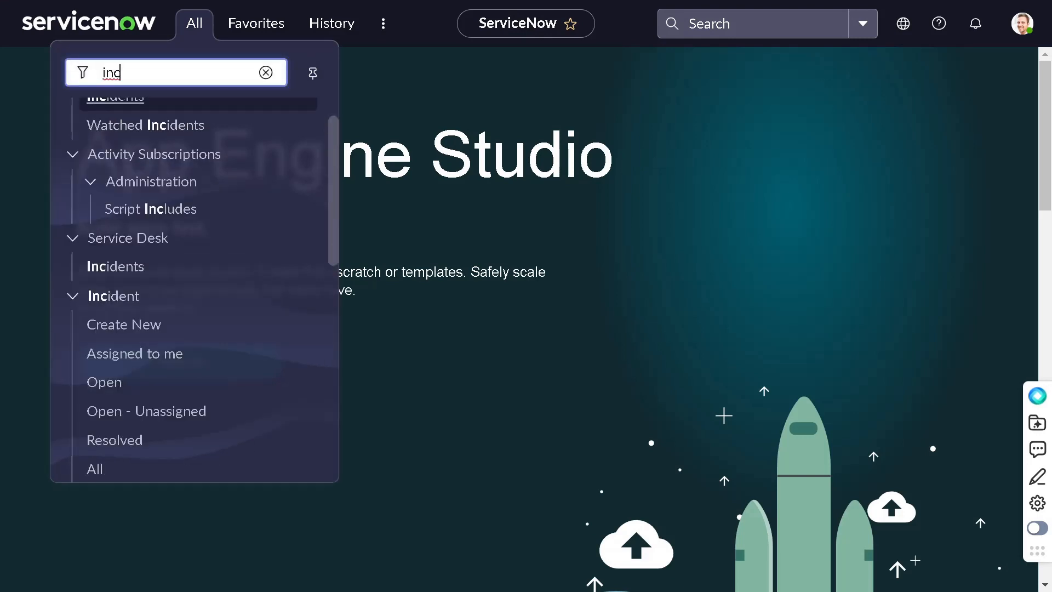
text(incidednt.do)
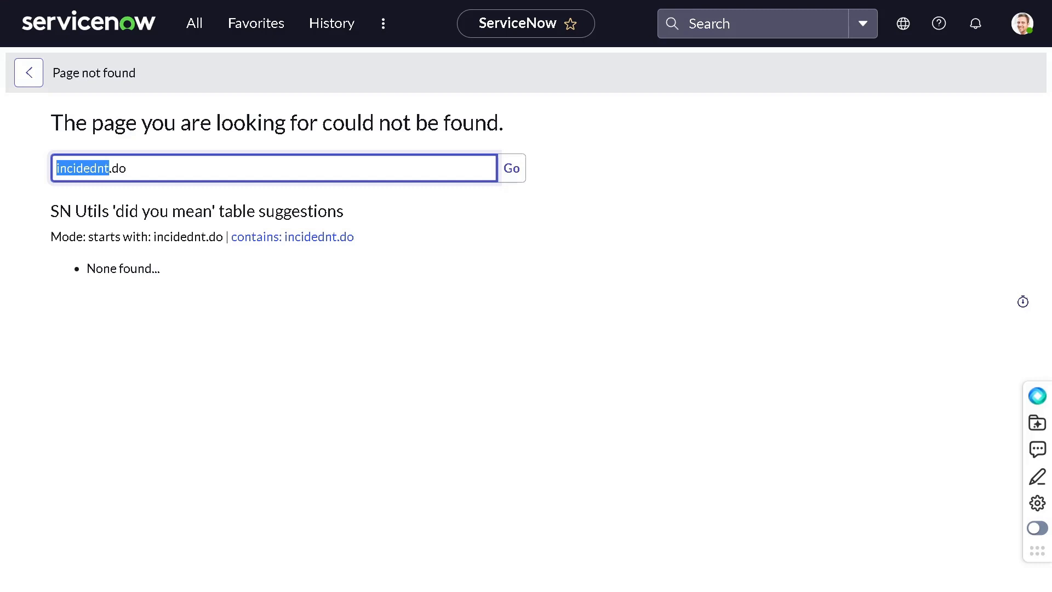
text(incide)
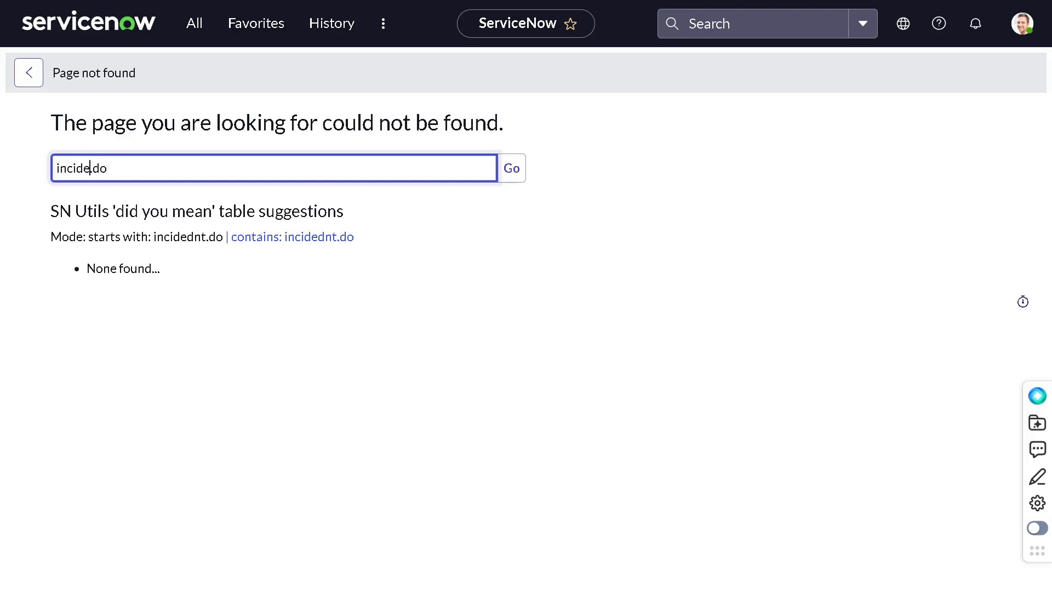
click(511, 168)
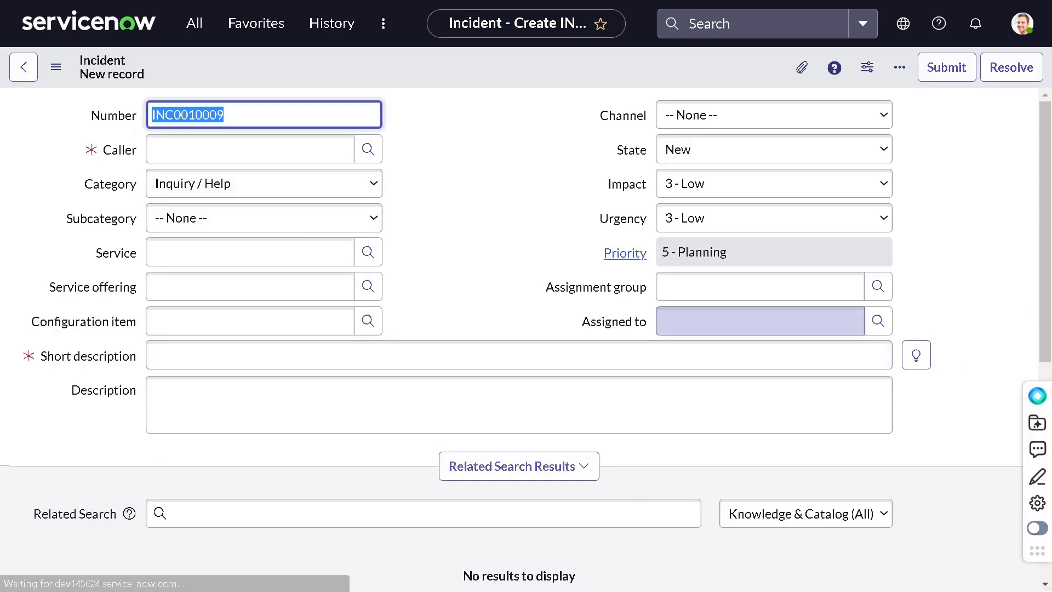
click(759, 320)
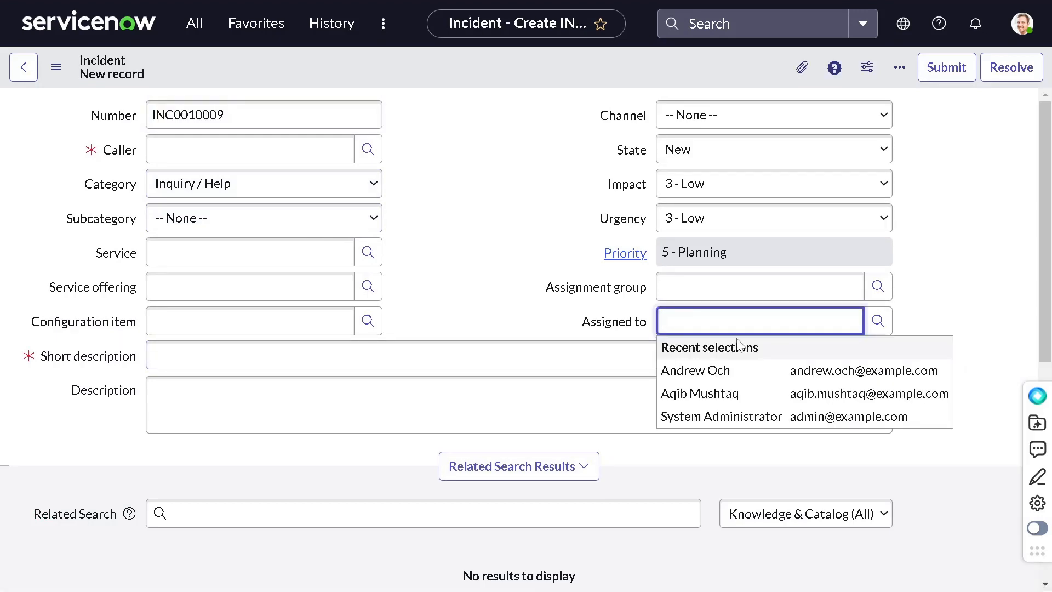
mouse_move(700, 393)
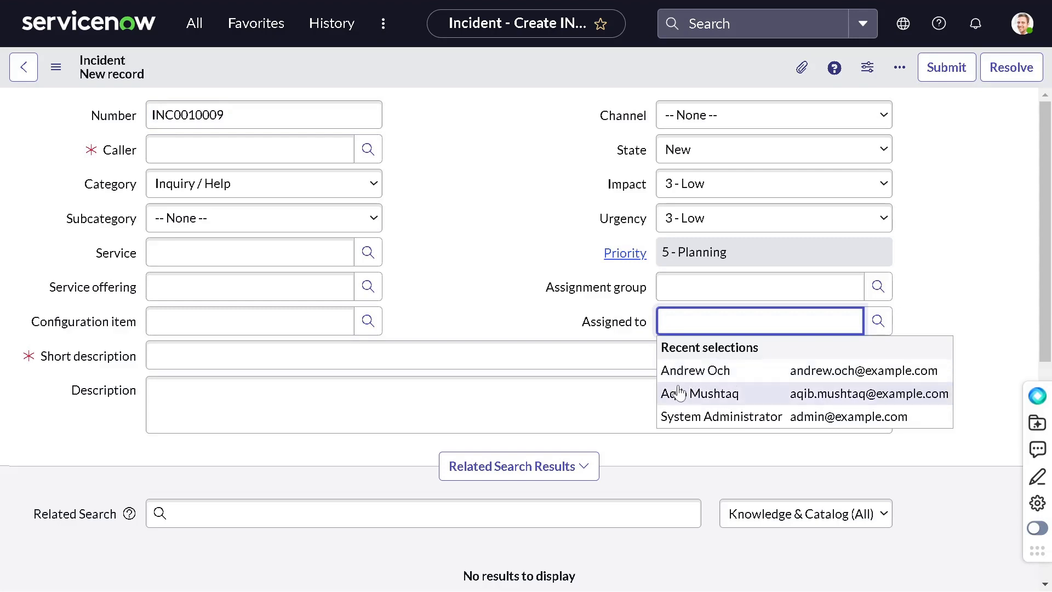
mouse_move(694, 370)
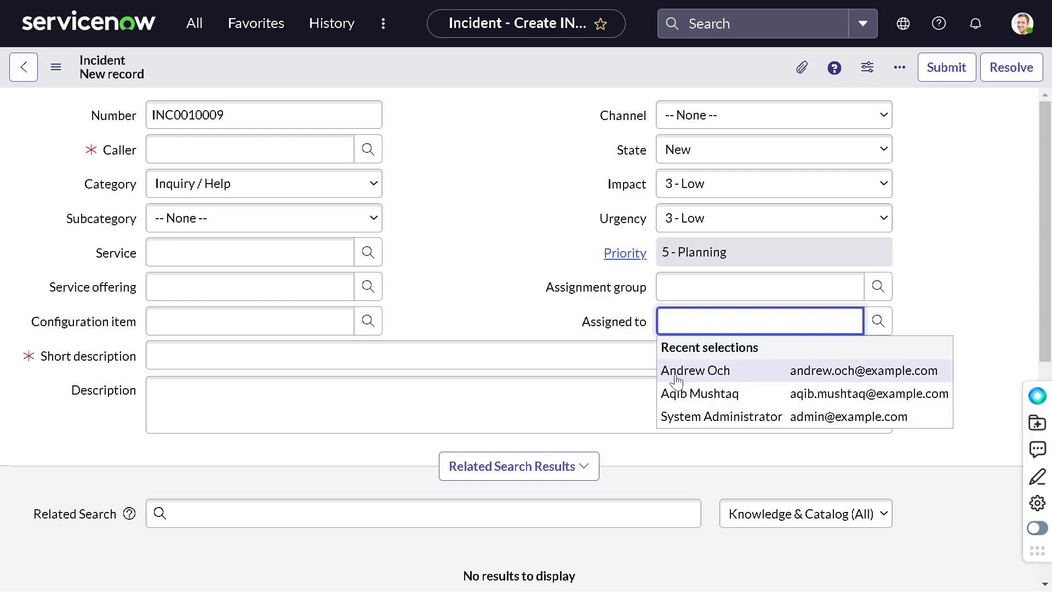
mouse_move(727, 377)
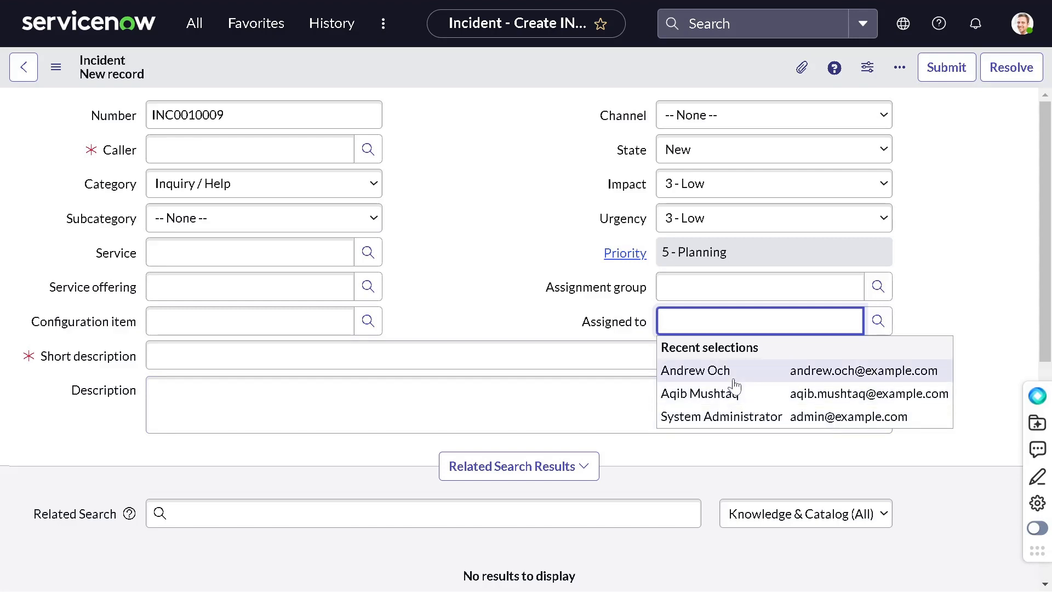
mouse_move(705, 389)
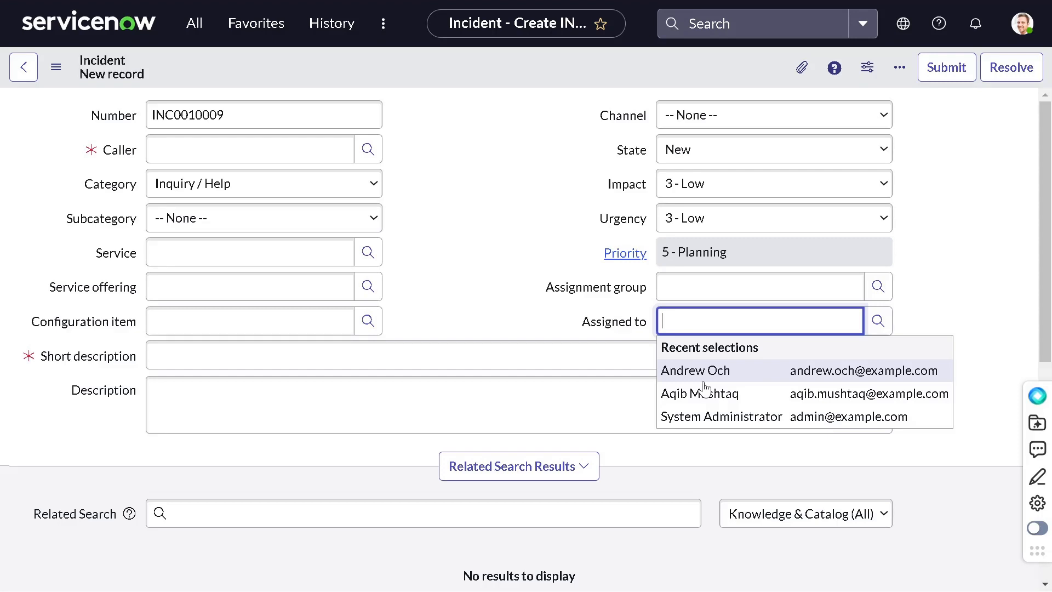
mouse_move(812, 379)
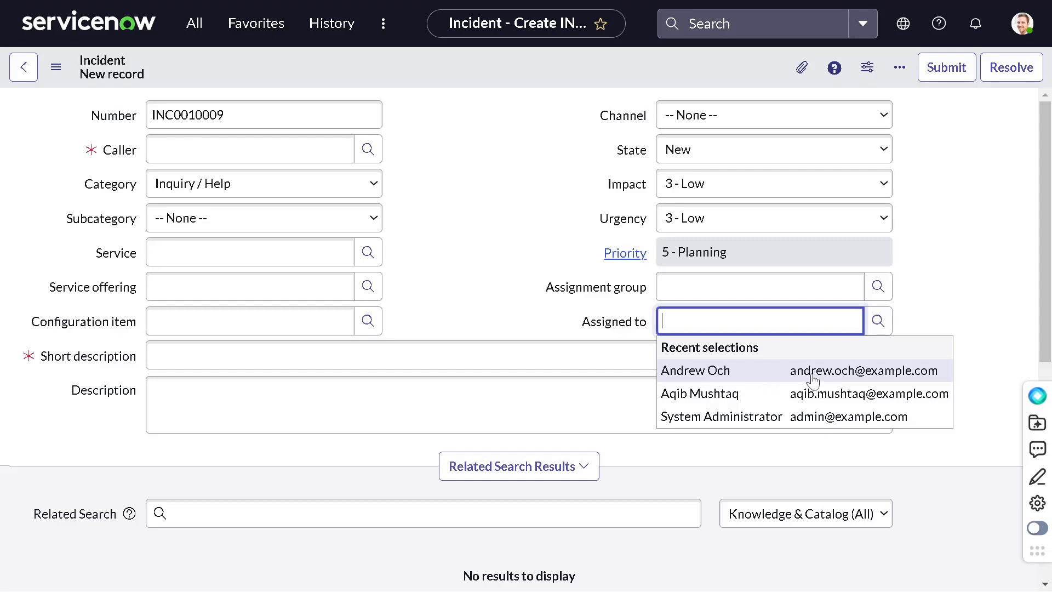
mouse_move(811, 379)
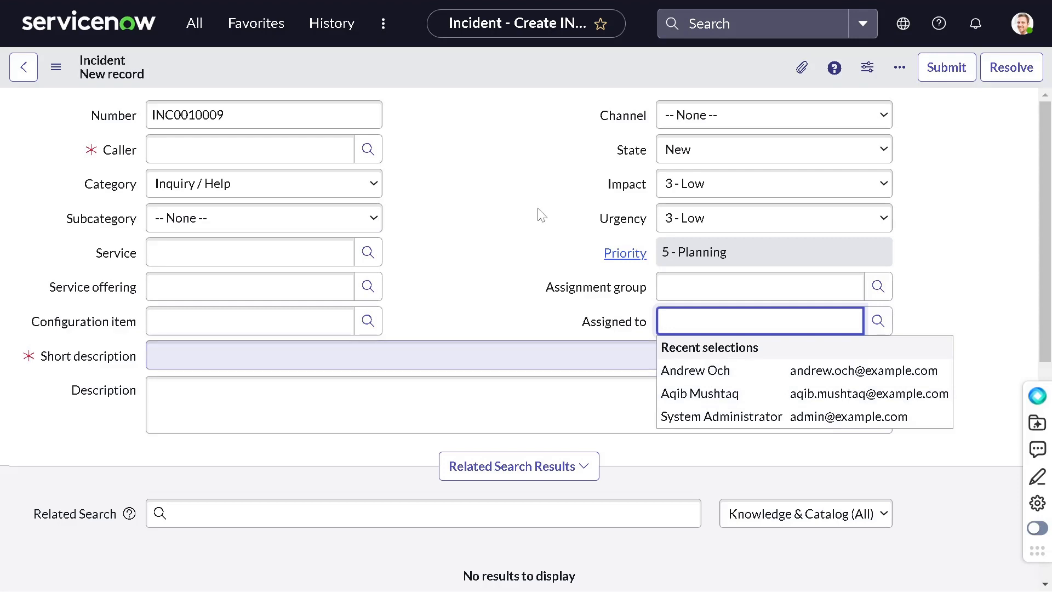
Step: Filter the All menu for the change request list and open CHG0040007
click(194, 23)
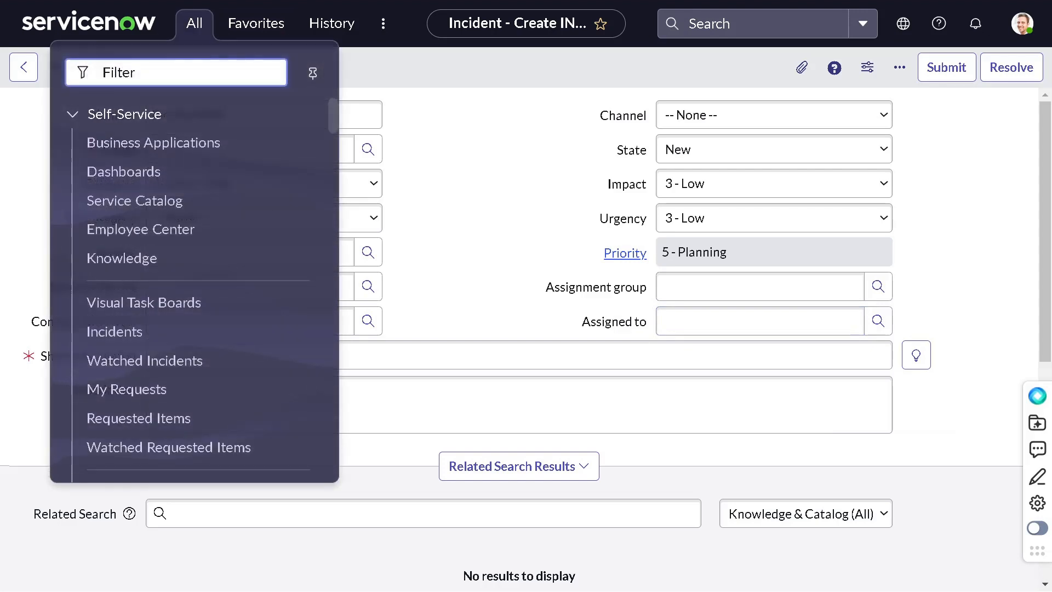
text(channge_requ)
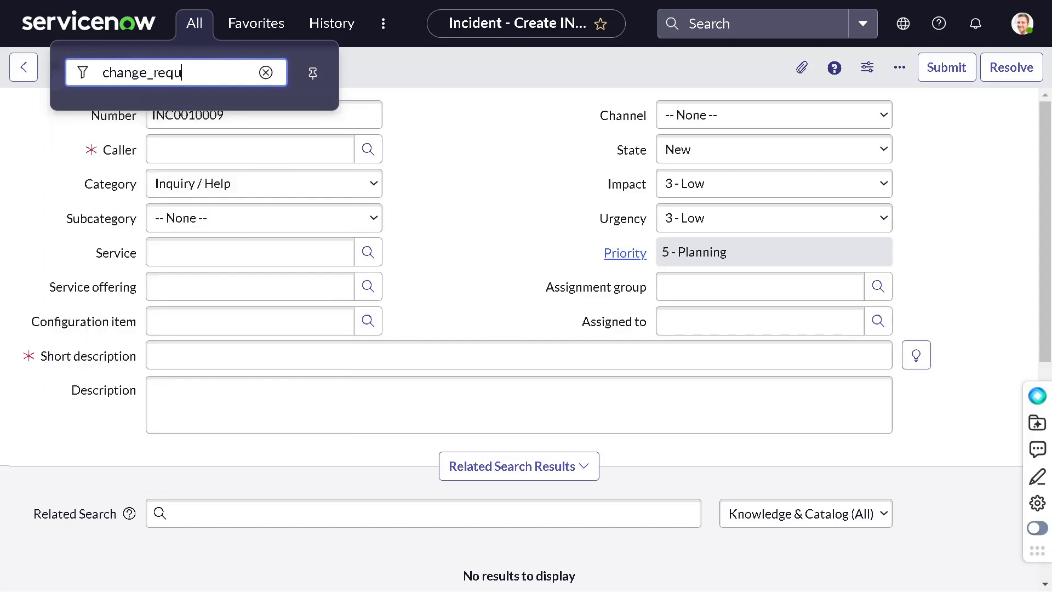
text(est.)
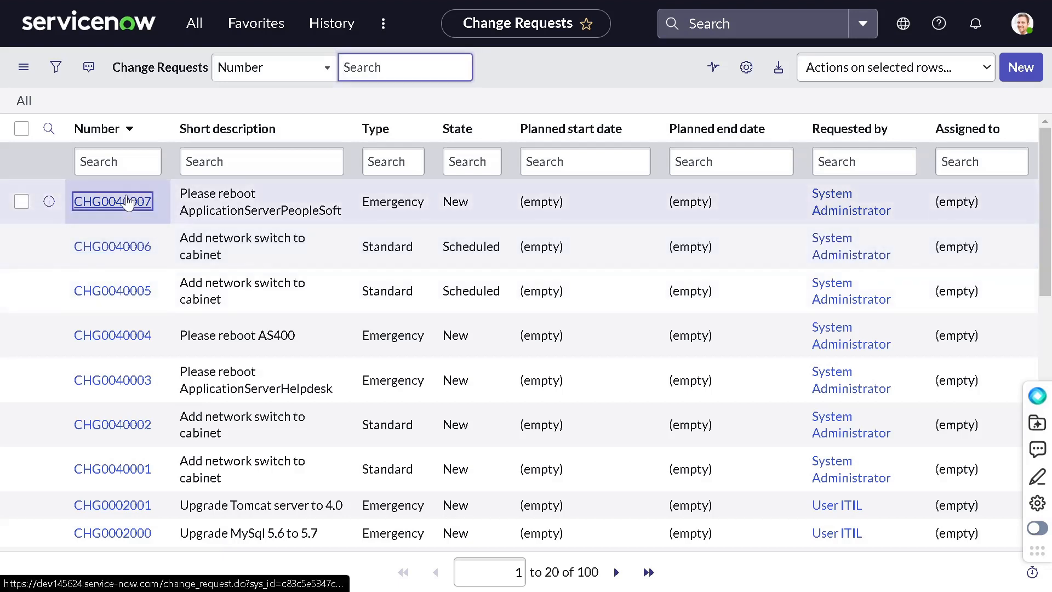
click(112, 201)
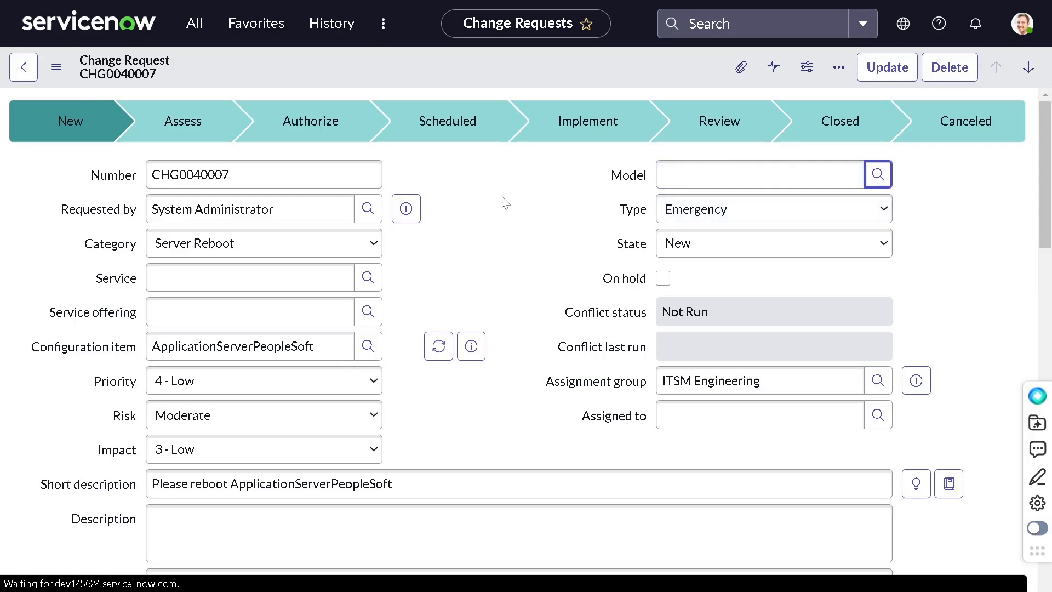
Step: Type ** into CHG0040007's Model field to bring up Emergency and Normal suggestions
scroll(down, 3)
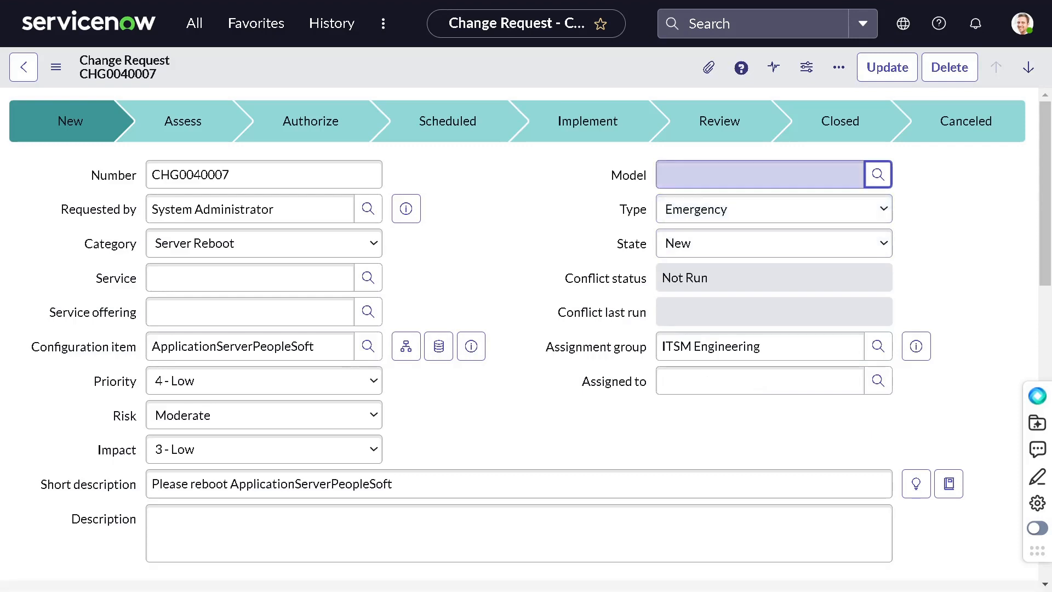
click(760, 173)
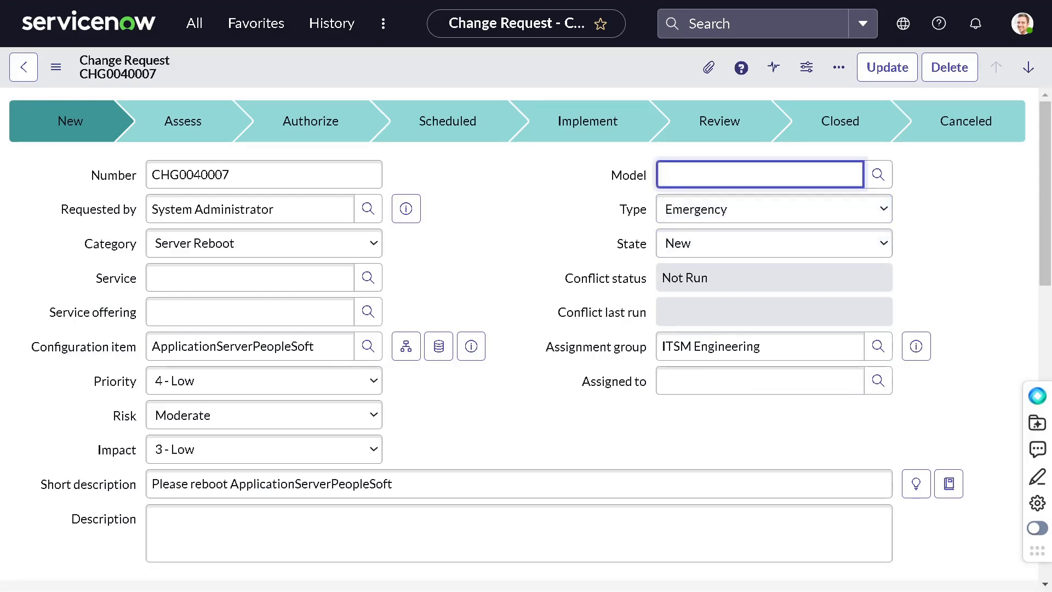
text(**)
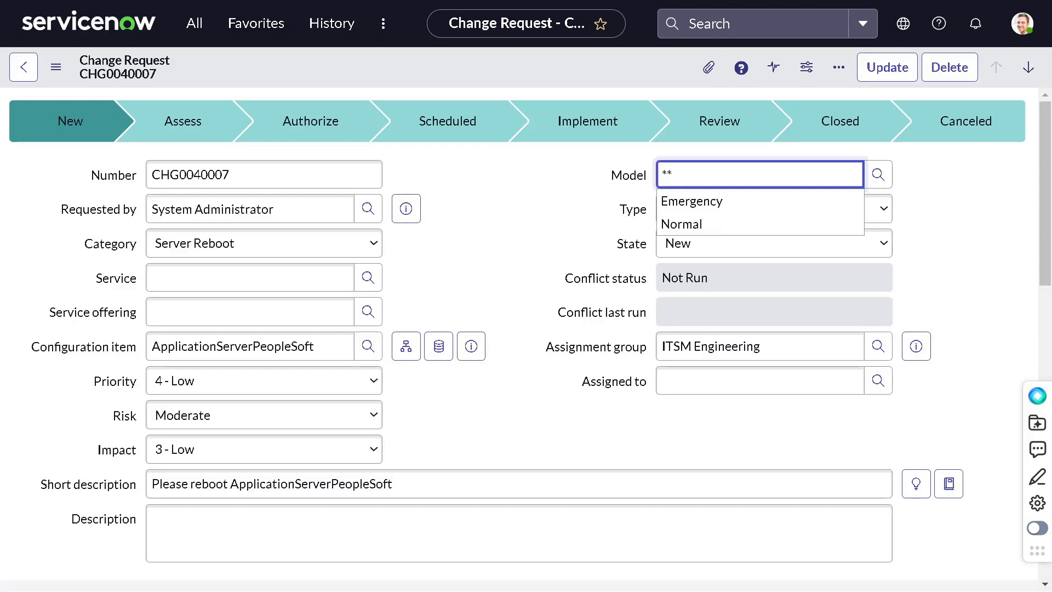
mouse_move(682, 224)
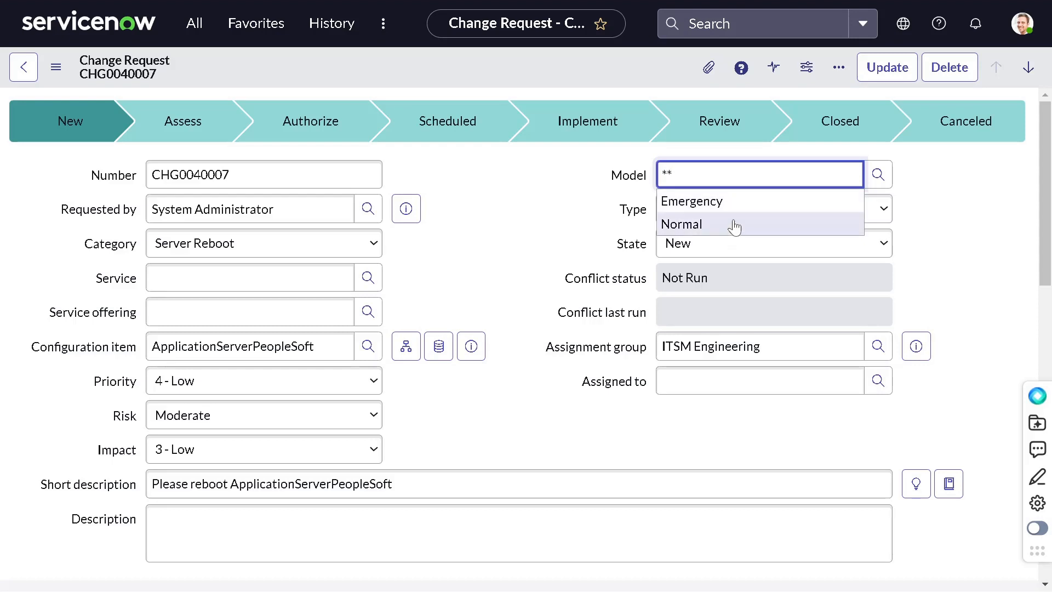
mouse_move(878, 174)
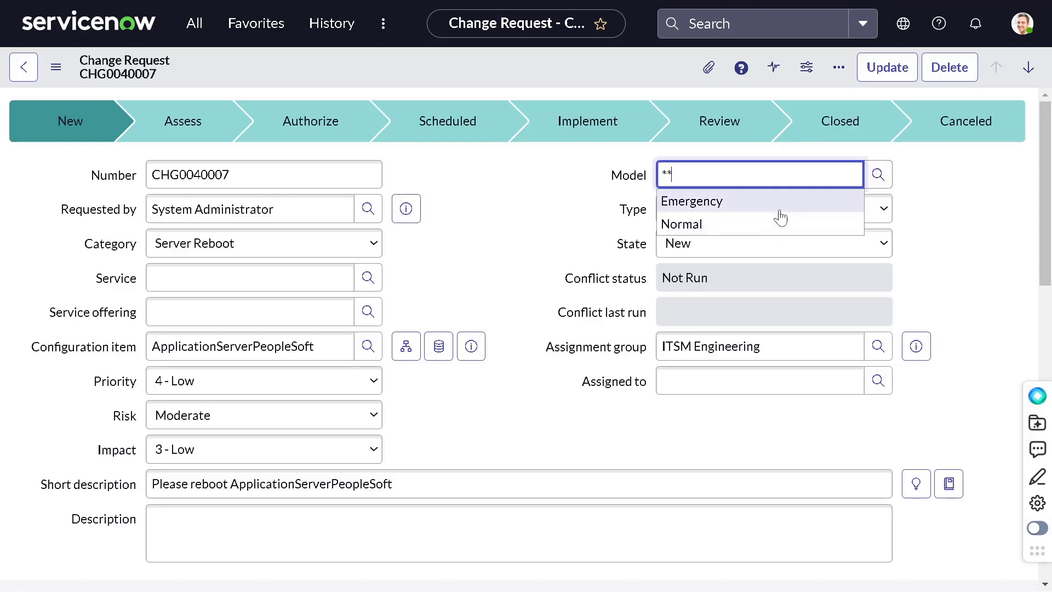
mouse_move(878, 174)
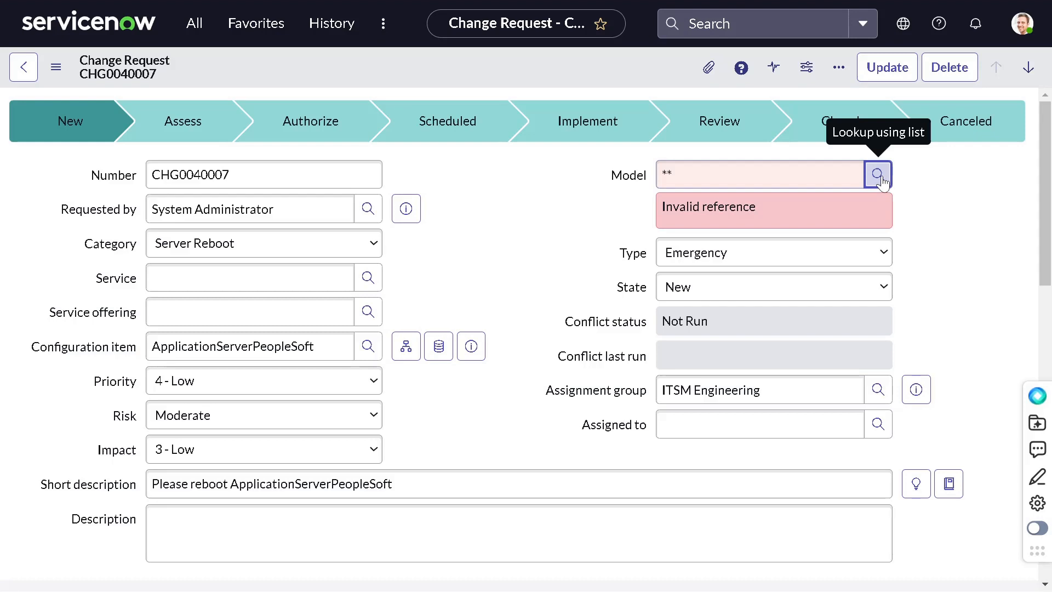
Step: Browse the Change Models lookup with the name filter cleared, showing Emergency and Normal
click(877, 175)
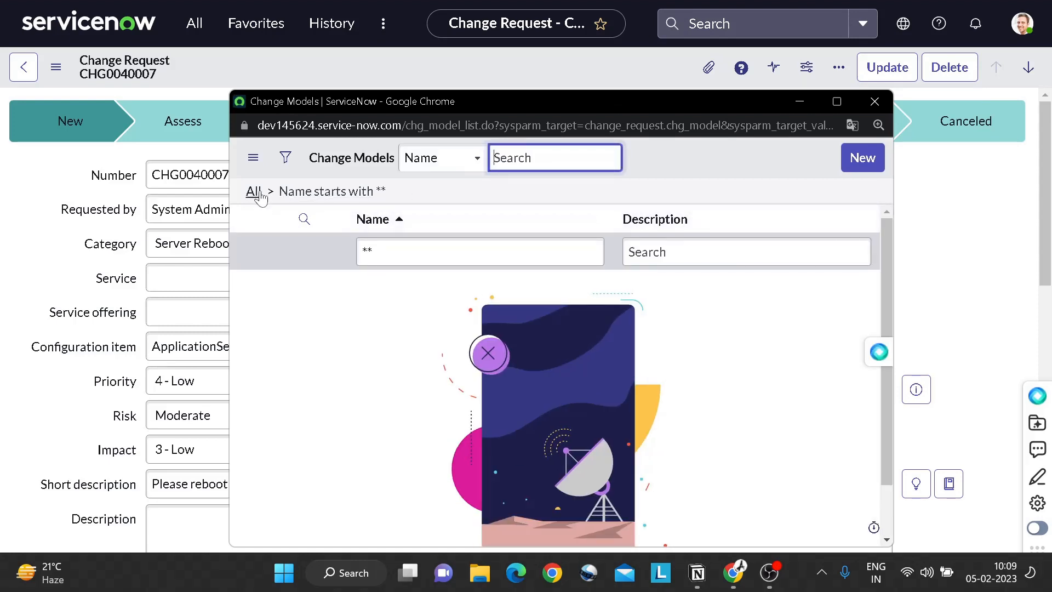
click(253, 191)
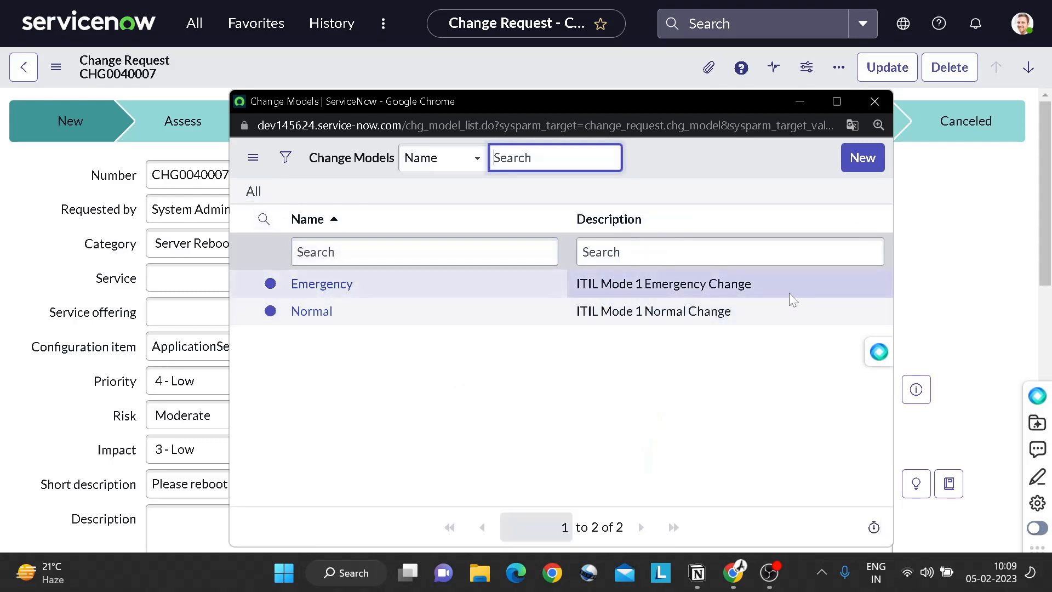
double_click(663, 283)
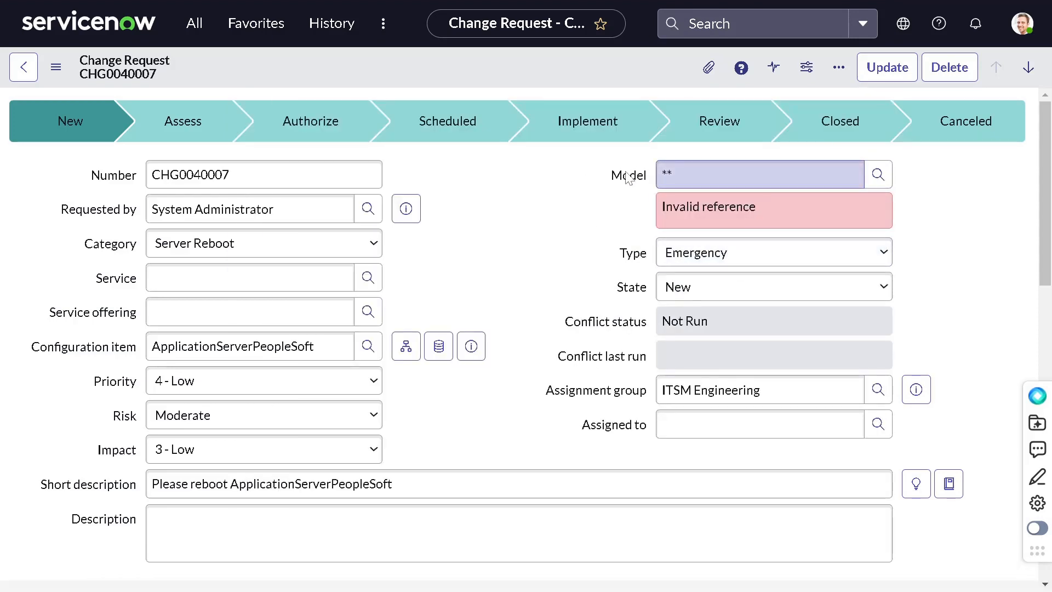
mouse_move(633, 184)
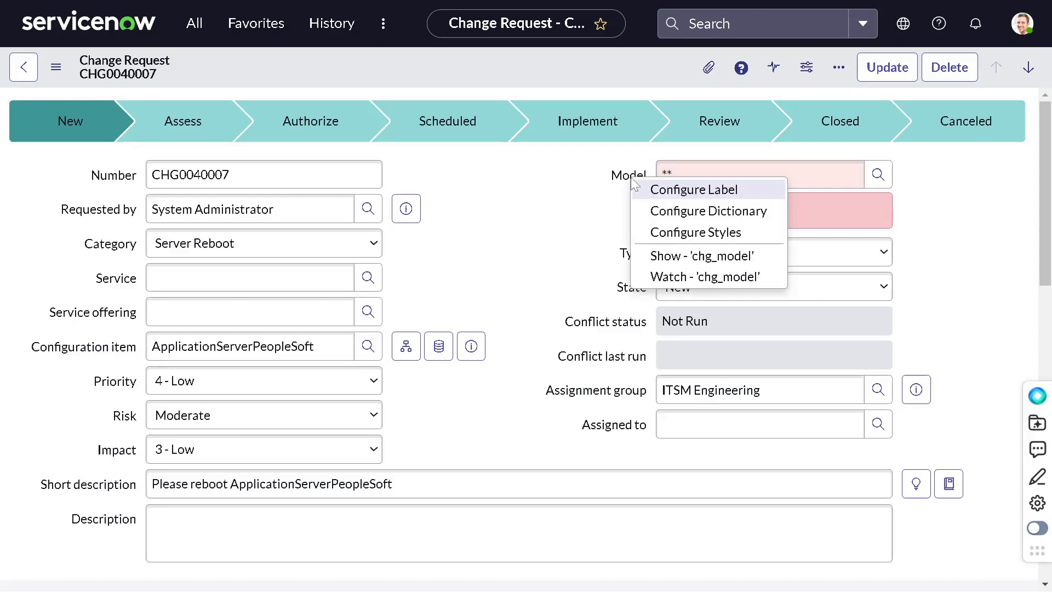
mouse_move(708, 210)
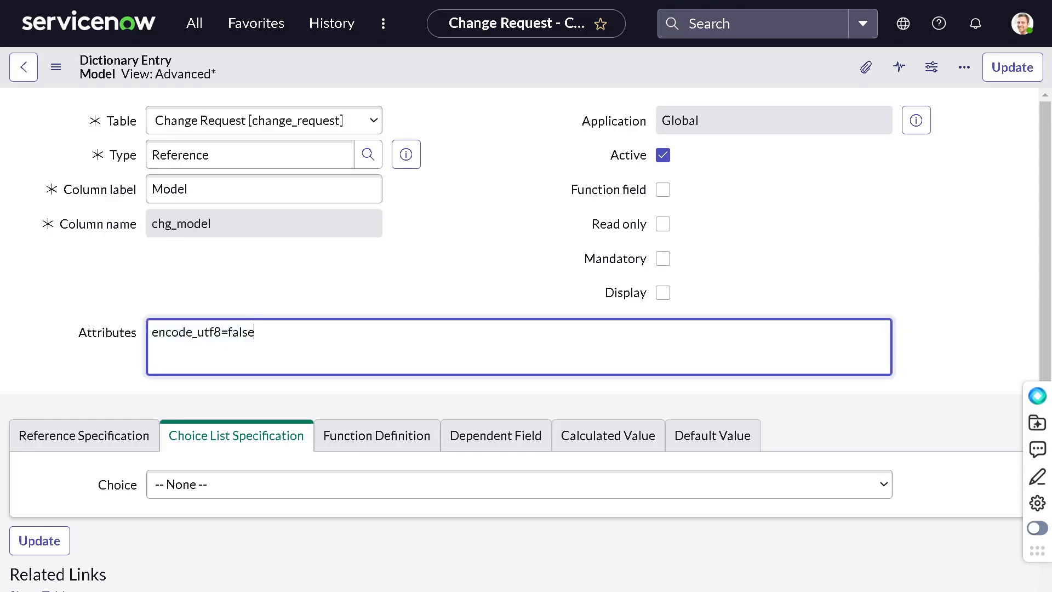
Step: Append ',ref_auto_completer=AJAXTableCompleter' after encode_utf8=false in the Model field's Attributes
text(,)
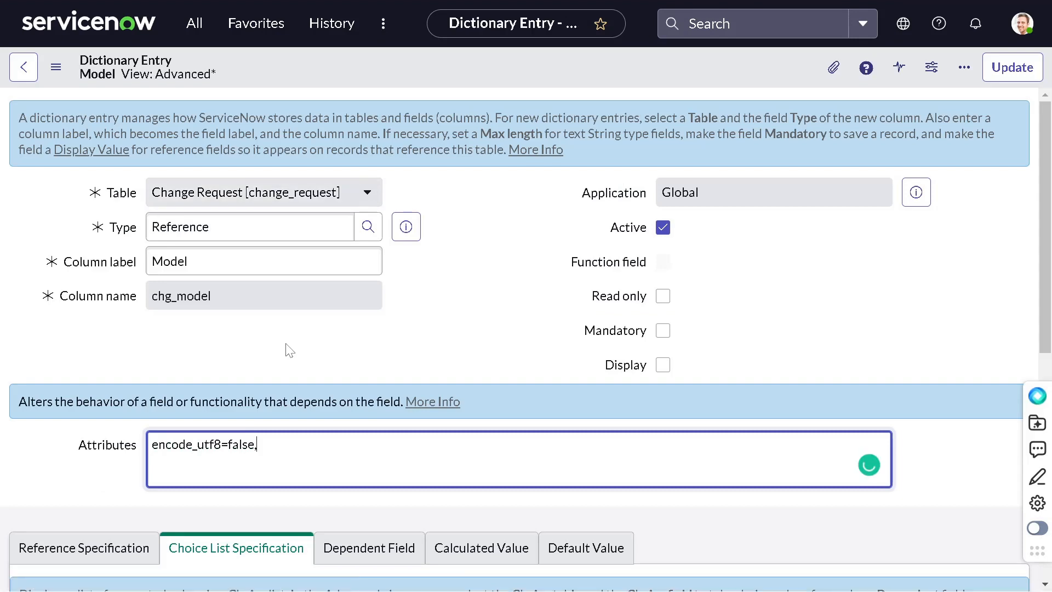
scroll(down, 3)
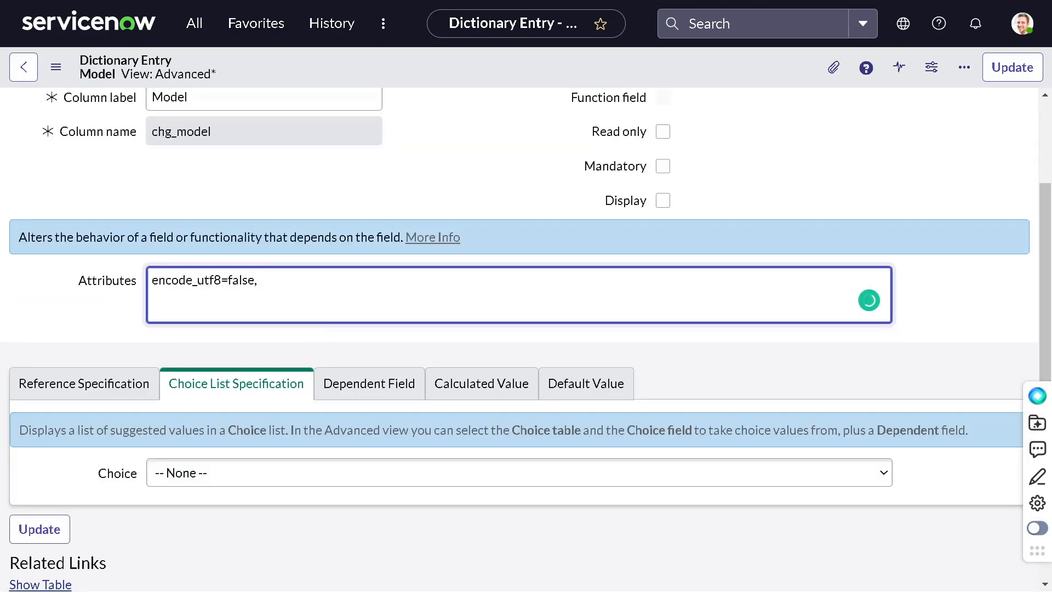
text(ref_a)
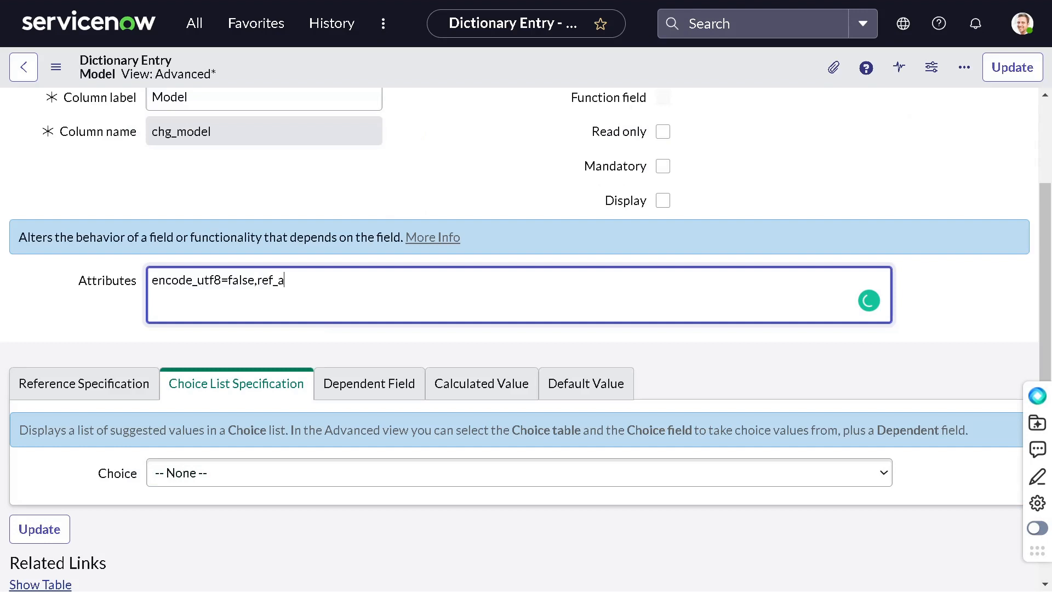
text(uto)
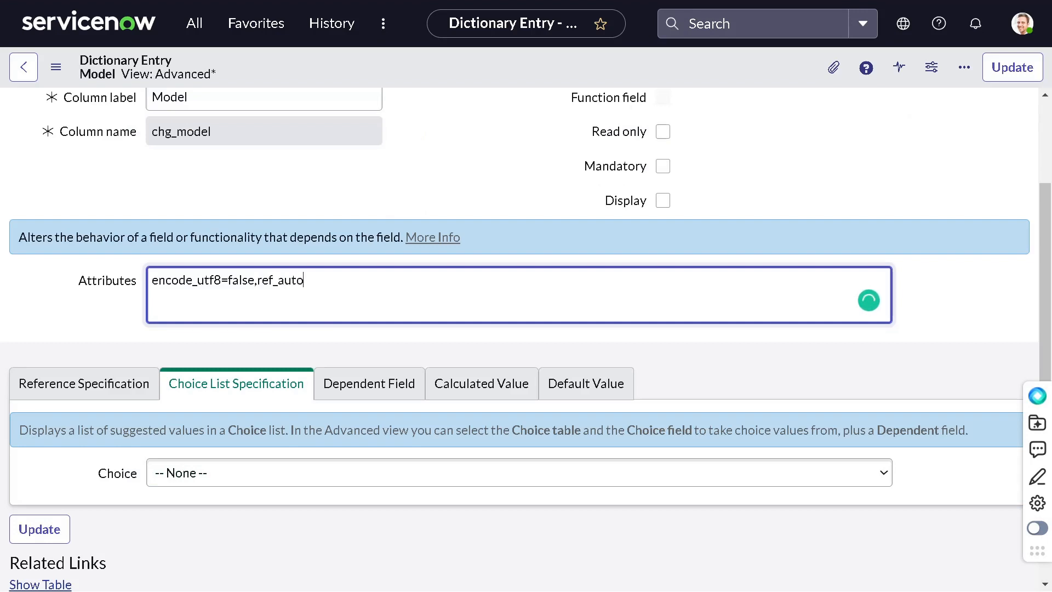
text(_comple)
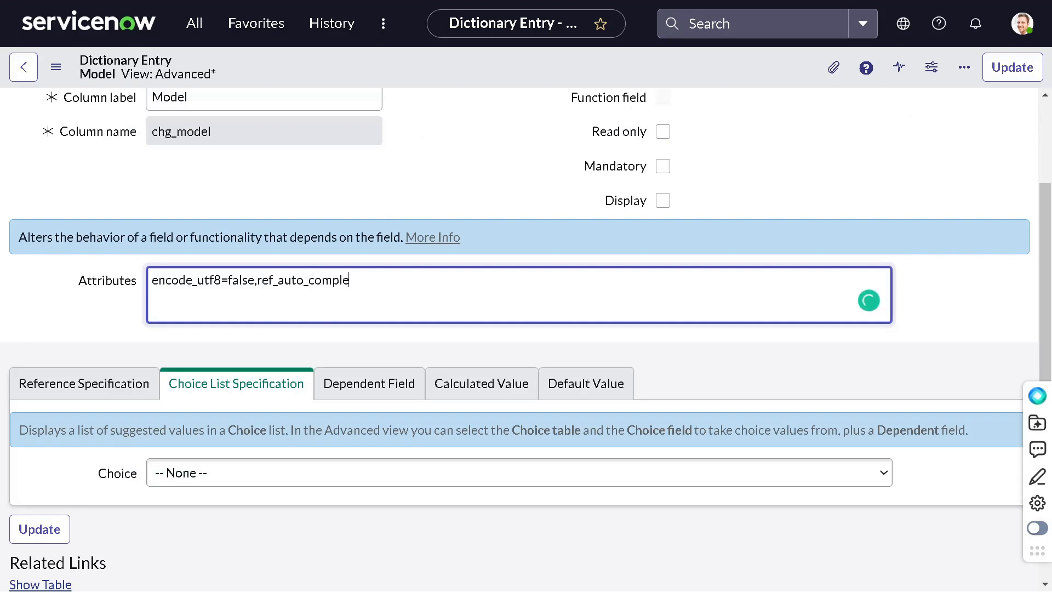
text(te)
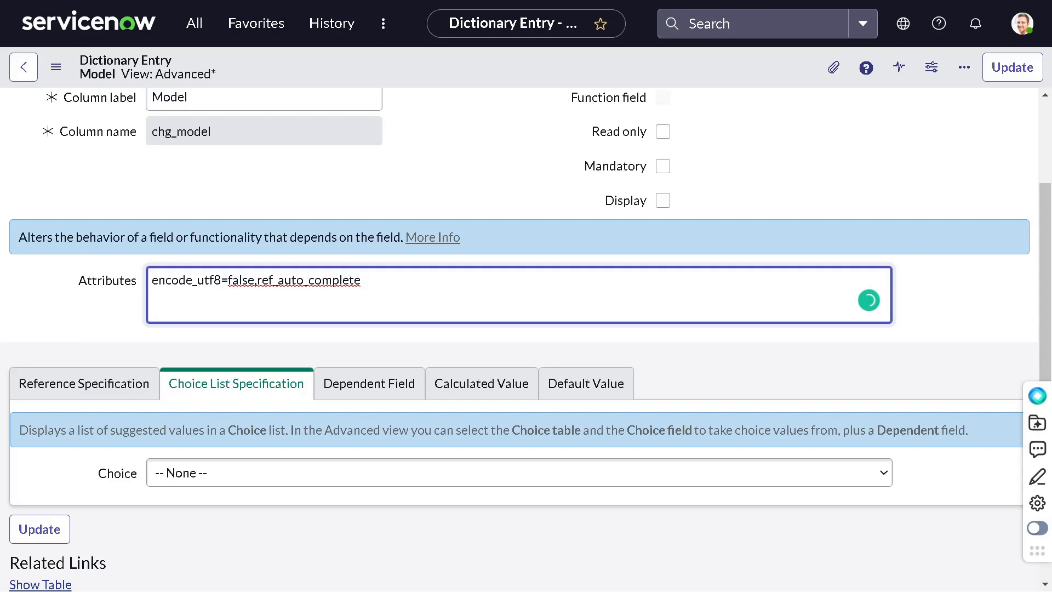
text(=)
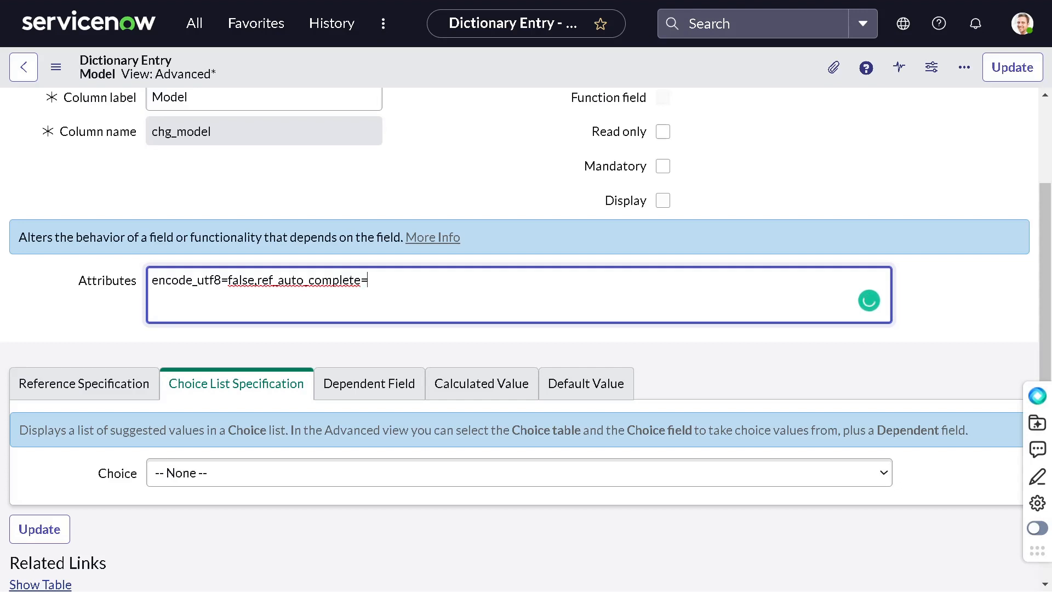
key(Backspace)
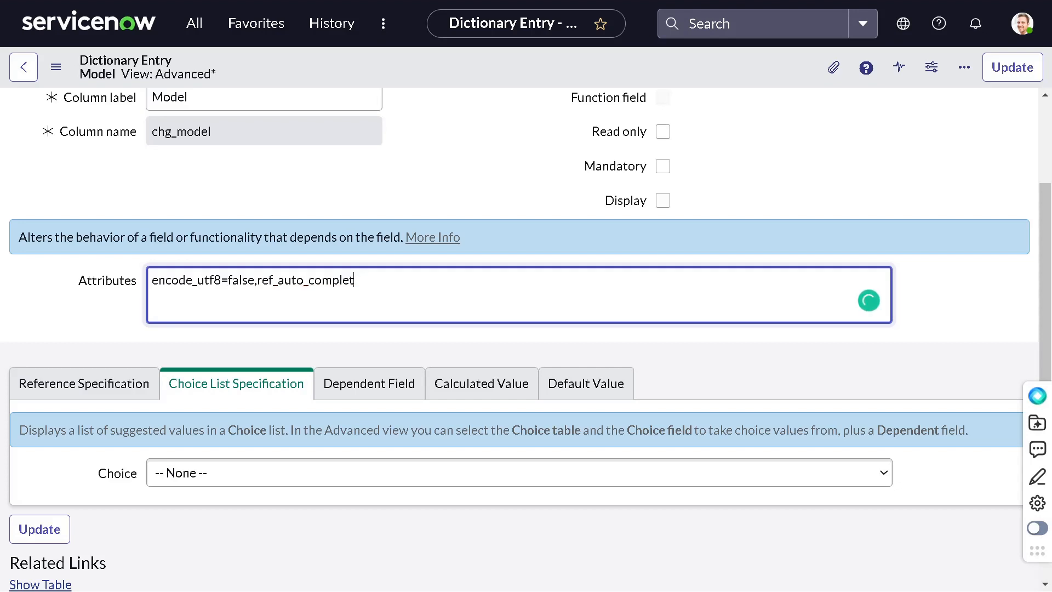
text(er)
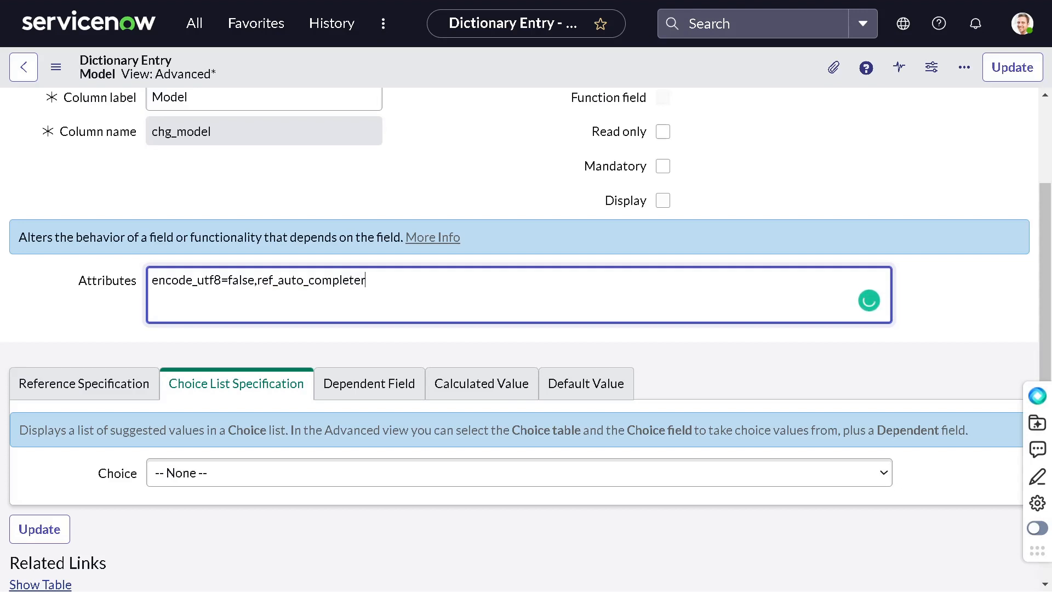
text(=AJA)
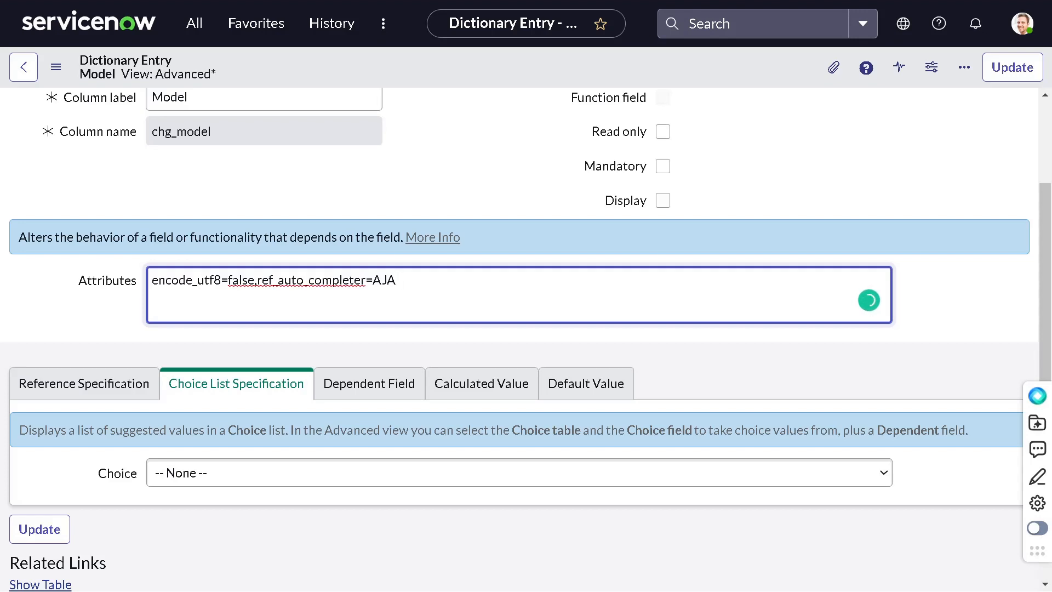
text(Tab)
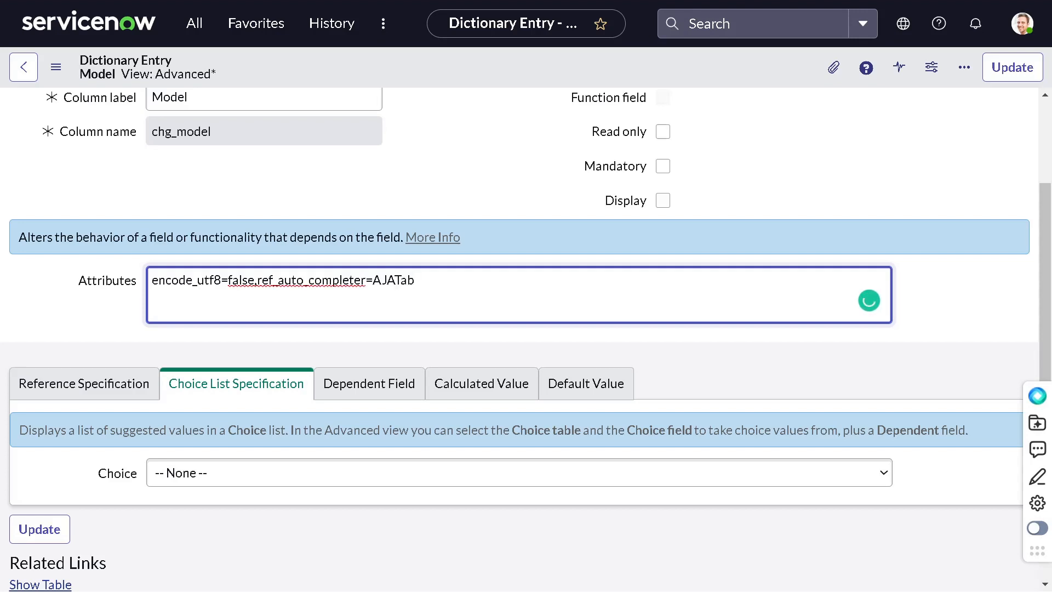
key(Backspace)
text(X)
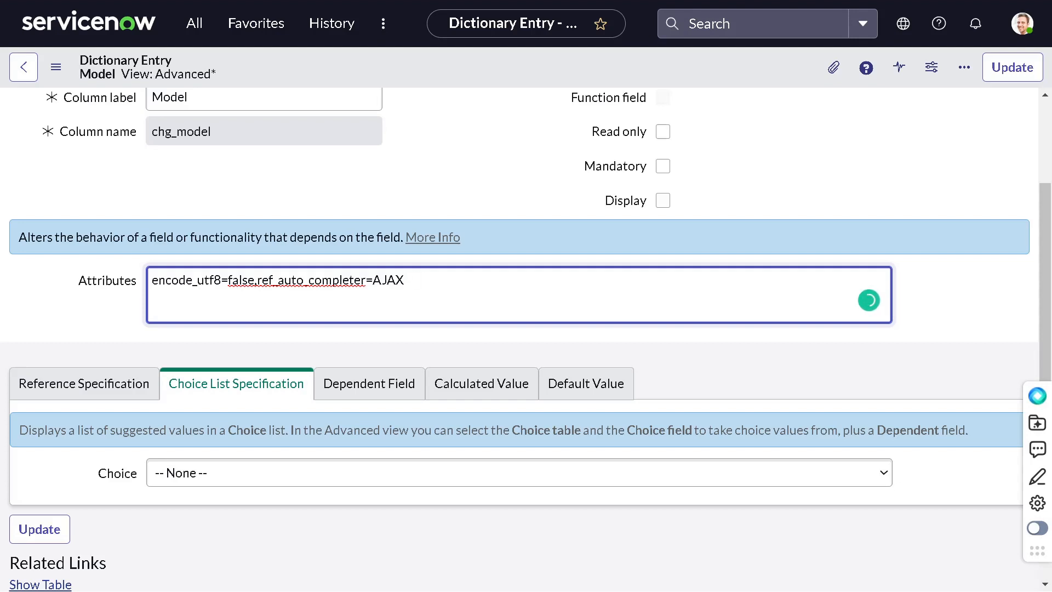
text(Table)
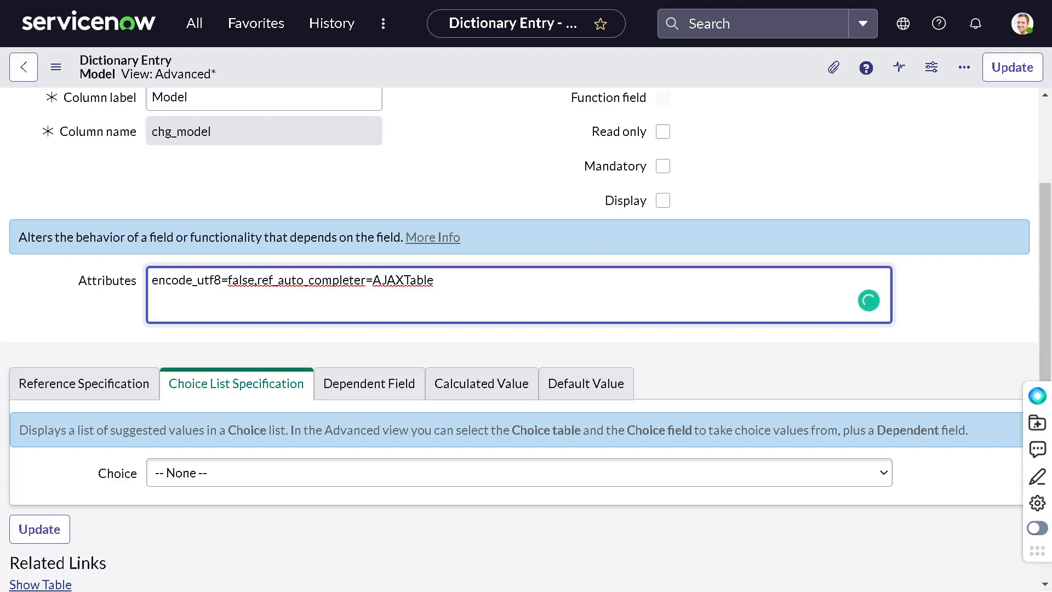
text(Comp)
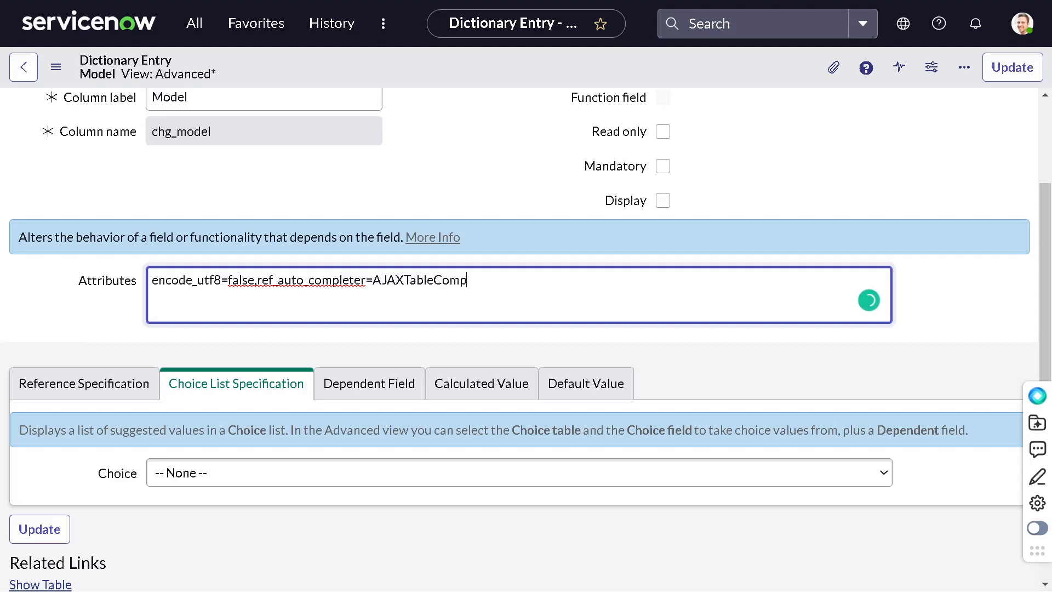
text(le)
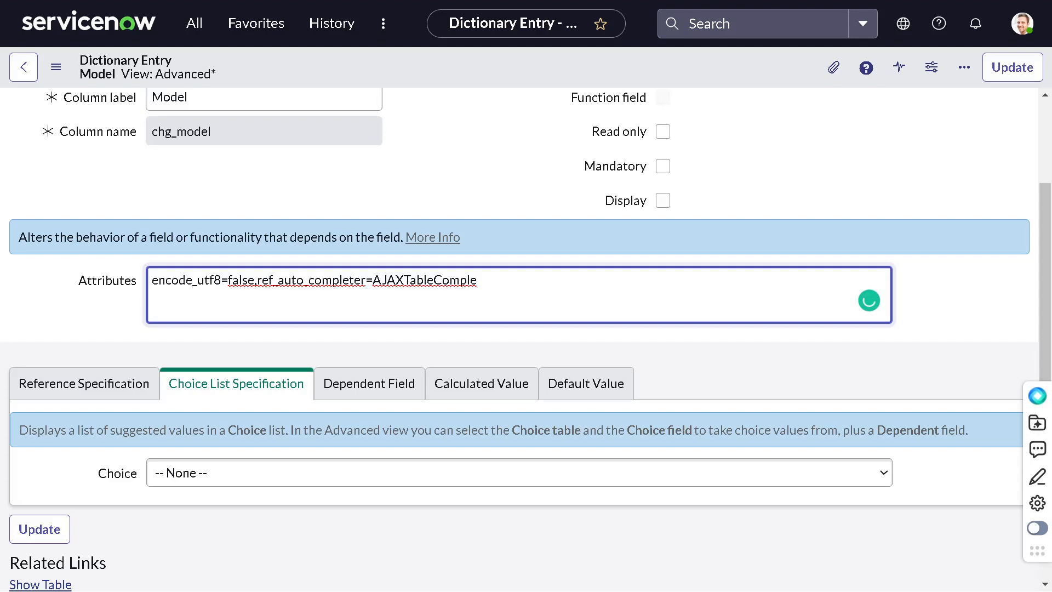
text(ter)
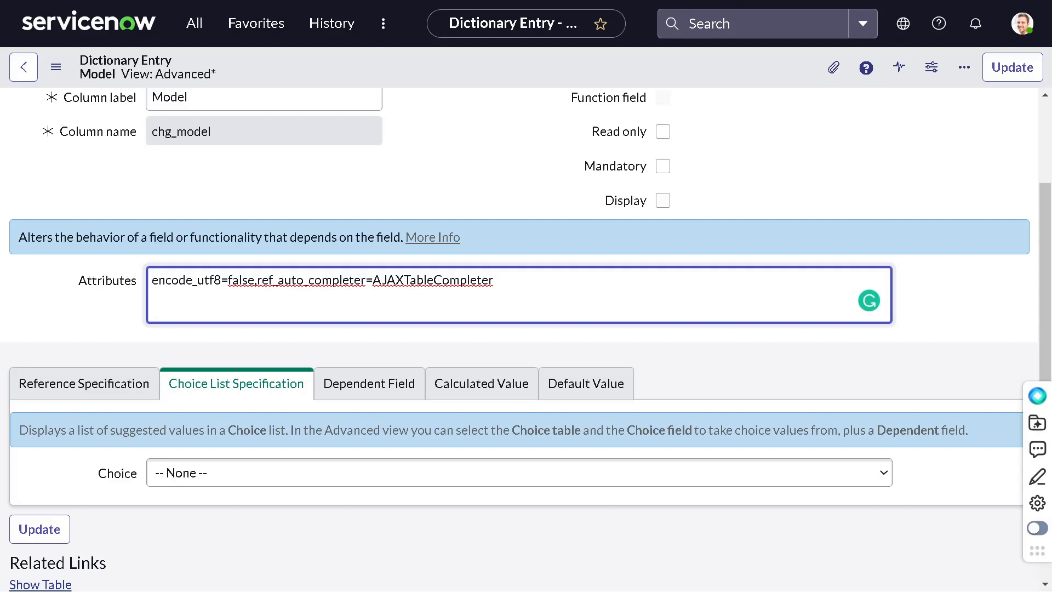
click(493, 280)
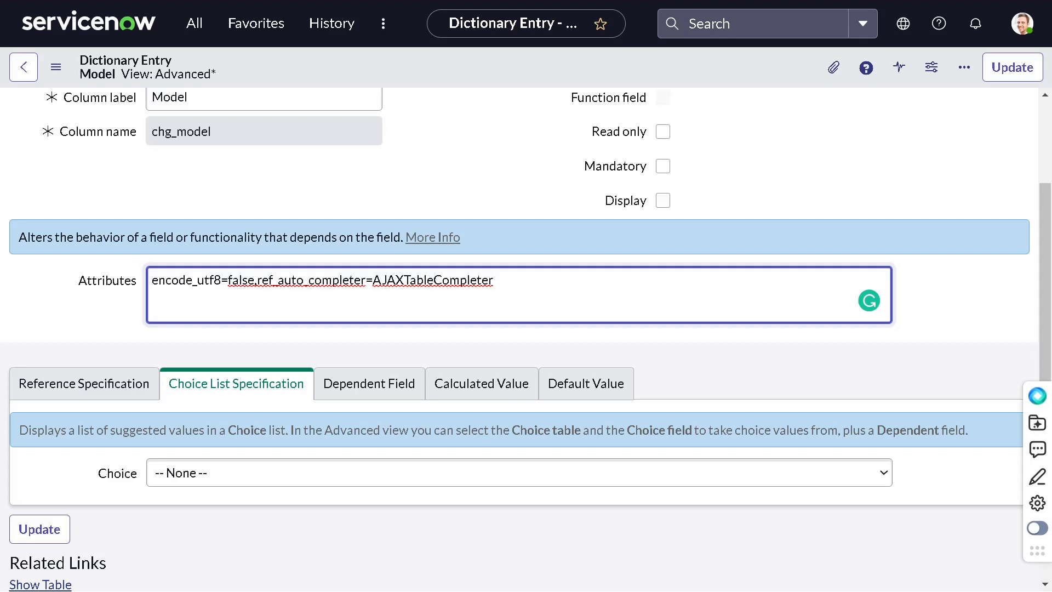
Step: Append ',ref_ac_columns=description,' to the Model field's Attributes, fixing a typo
text(,)
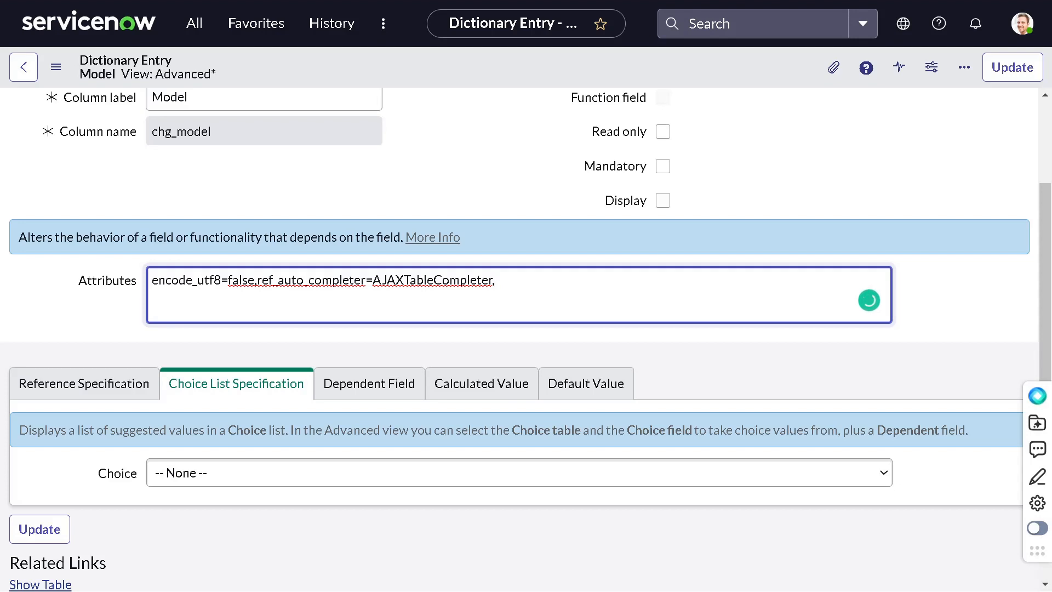
text(ref)
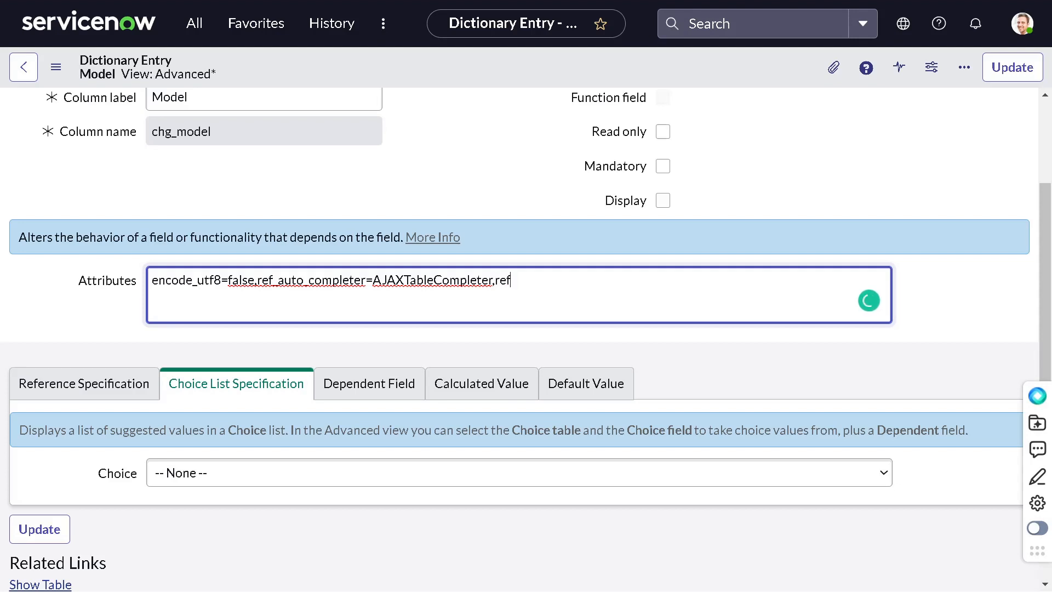
text(ac_)
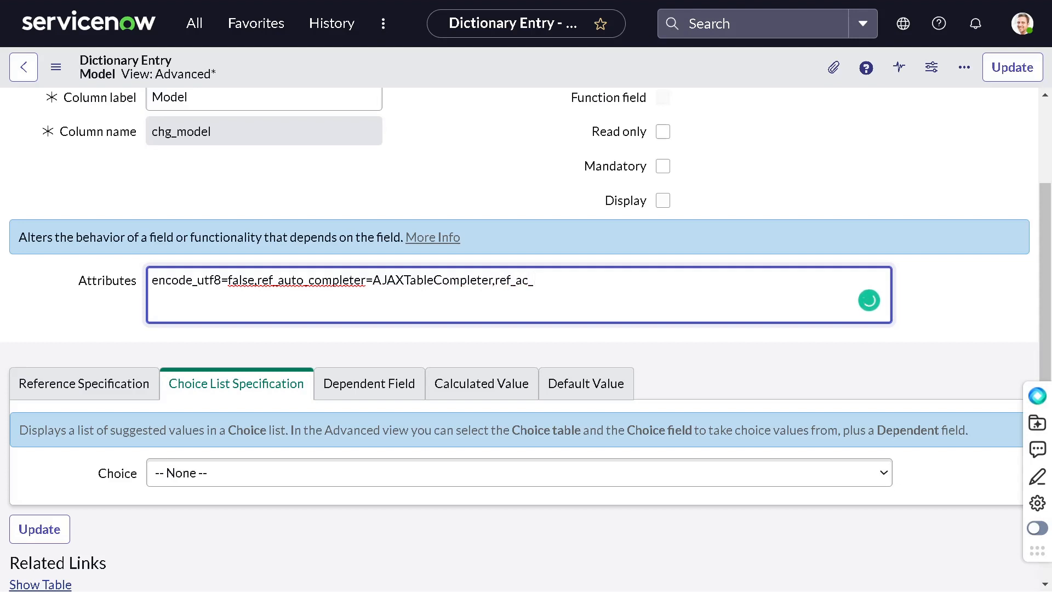
text(column)
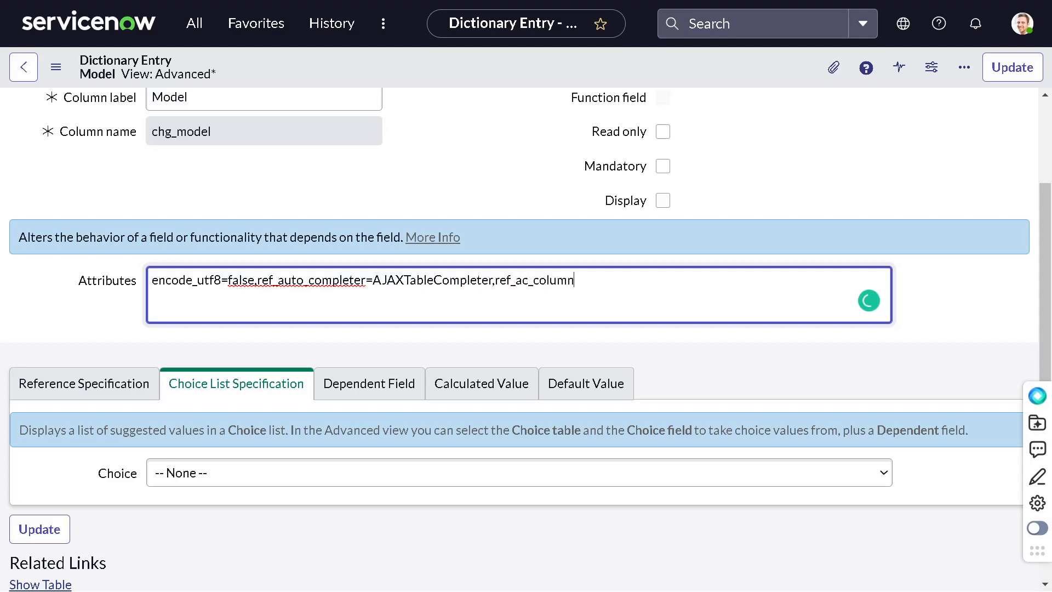
text(s)
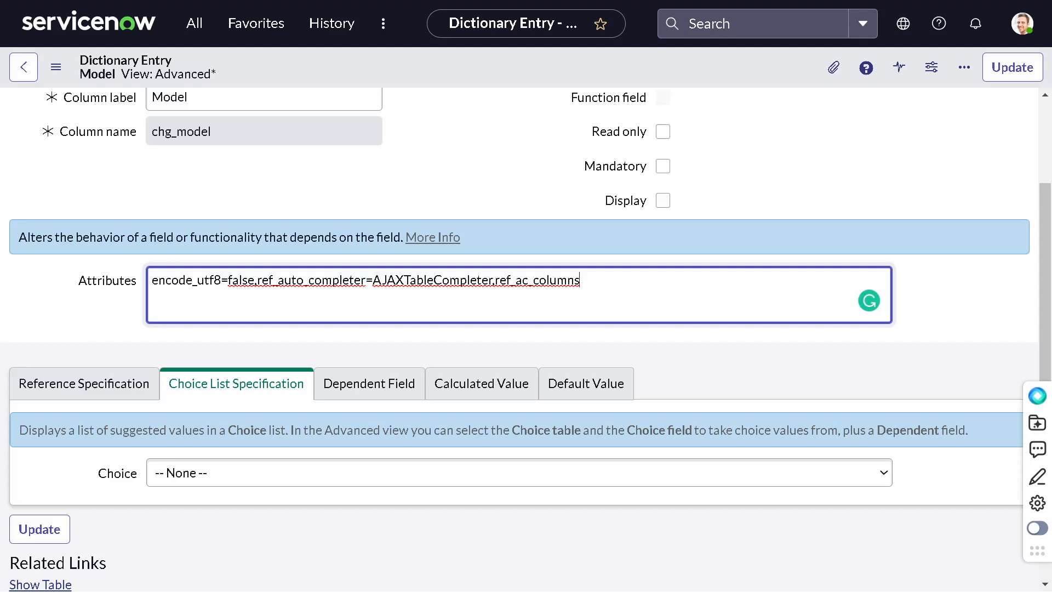
text(=)
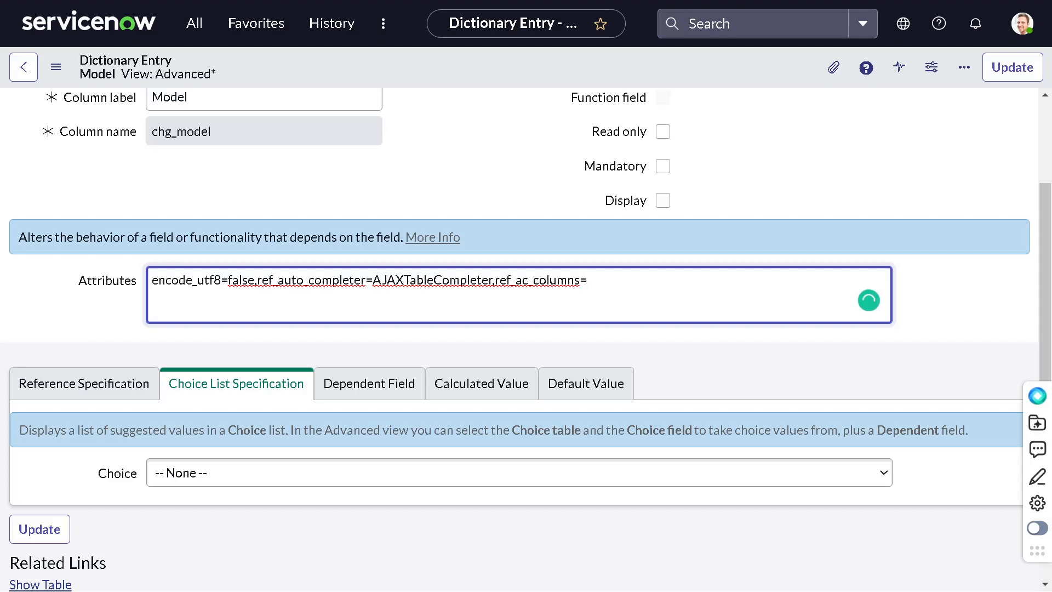
text(dde)
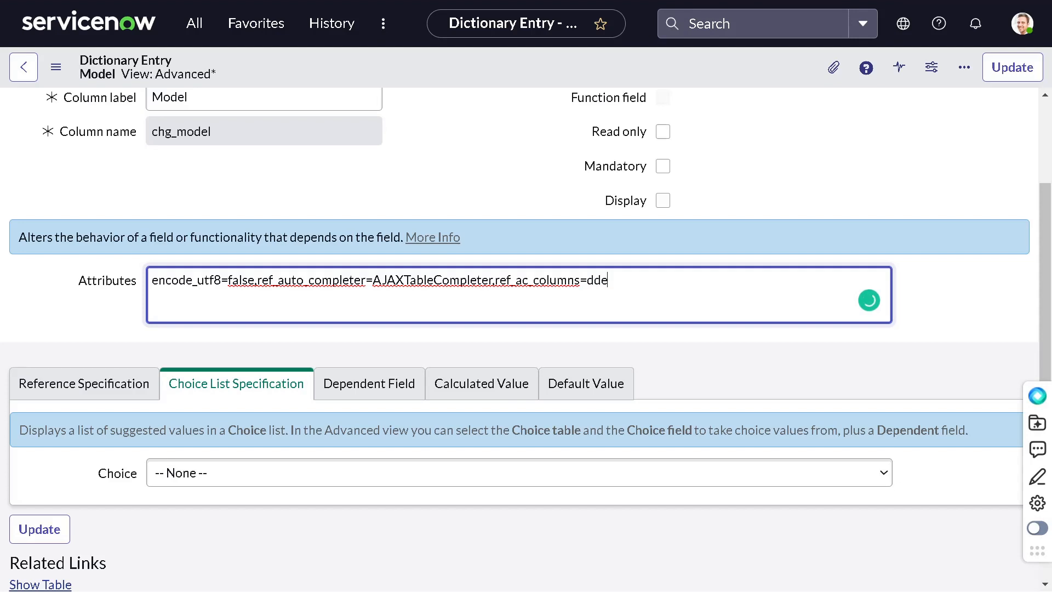
key(Backspace)
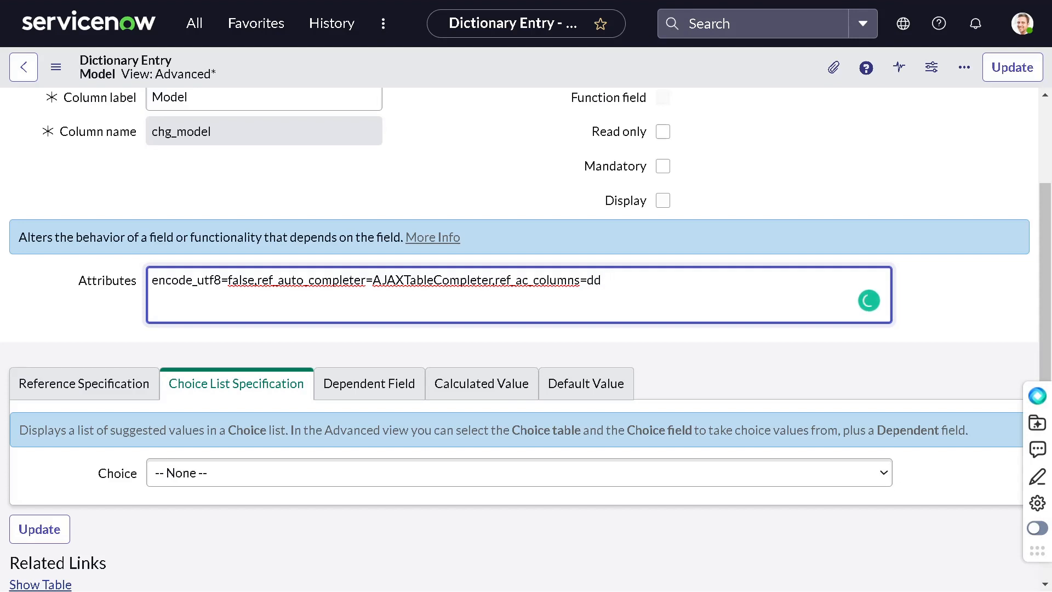
text(escri)
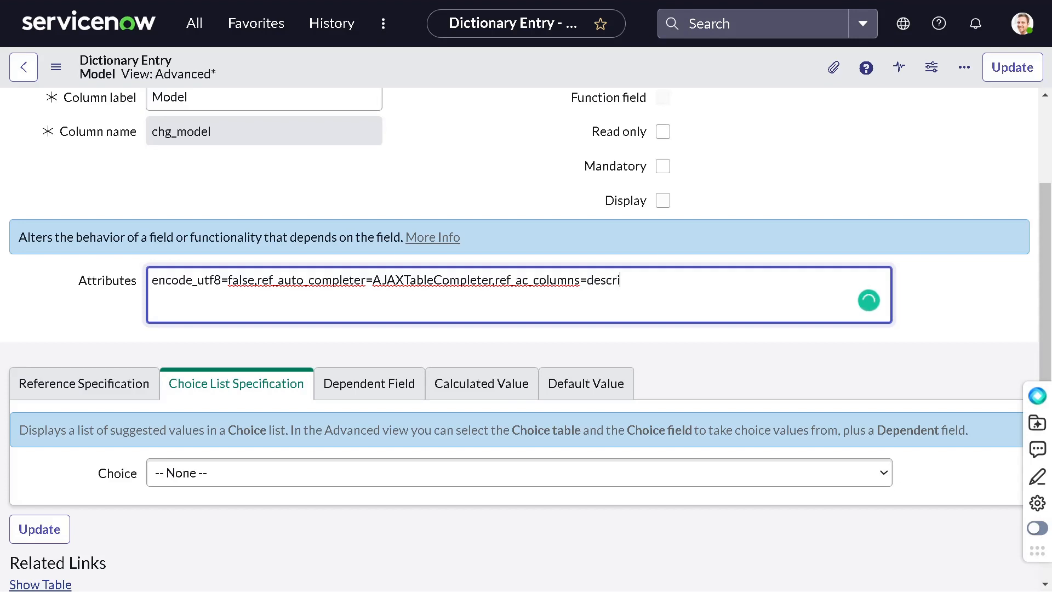
text(ption)
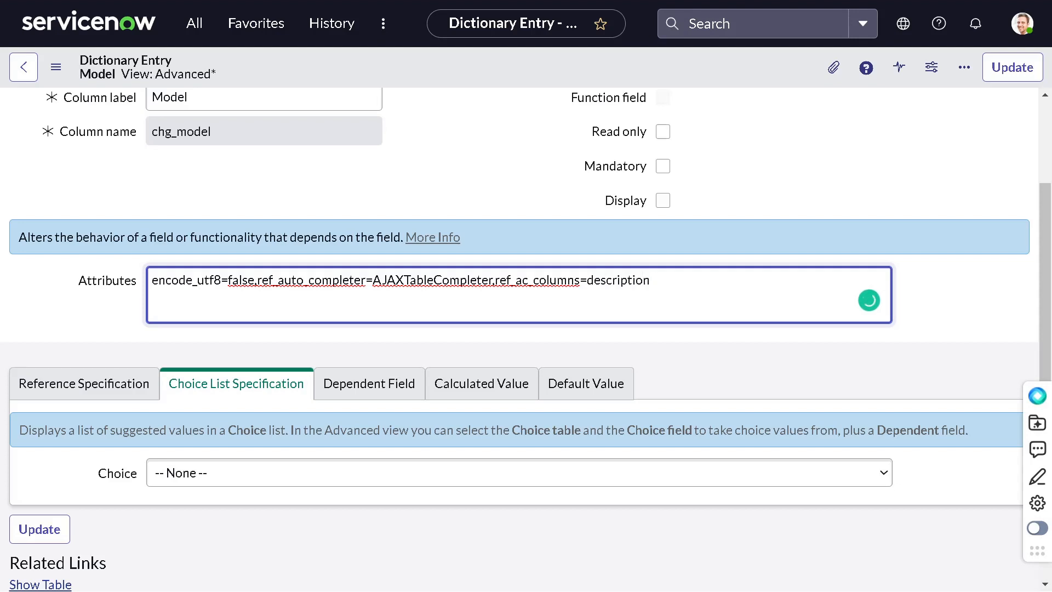
text(,)
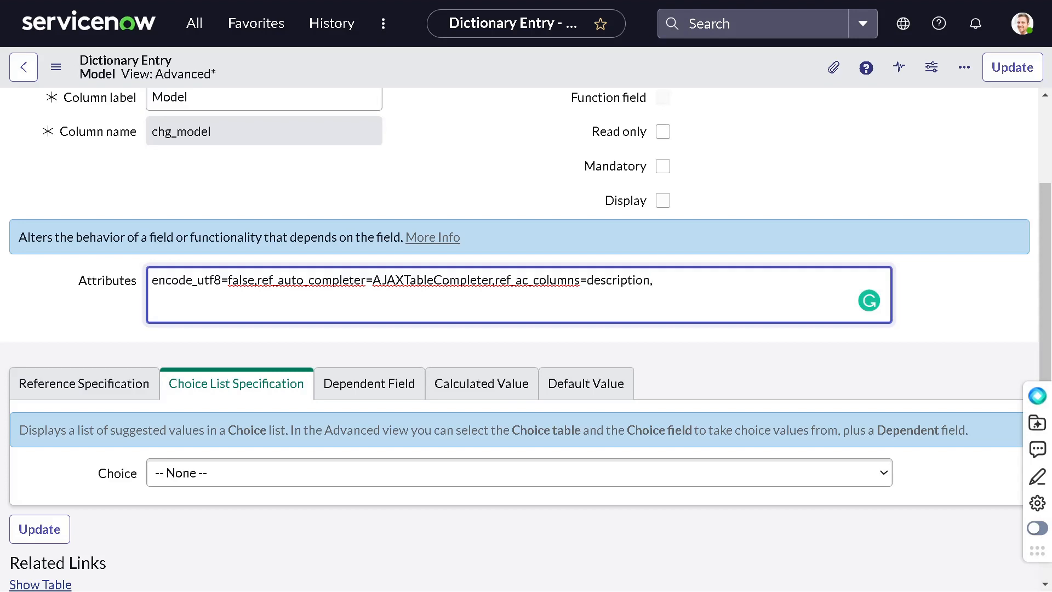
Step: Append ref_ac_columns_search=true to the end of the Model field's Attributes
text(re)
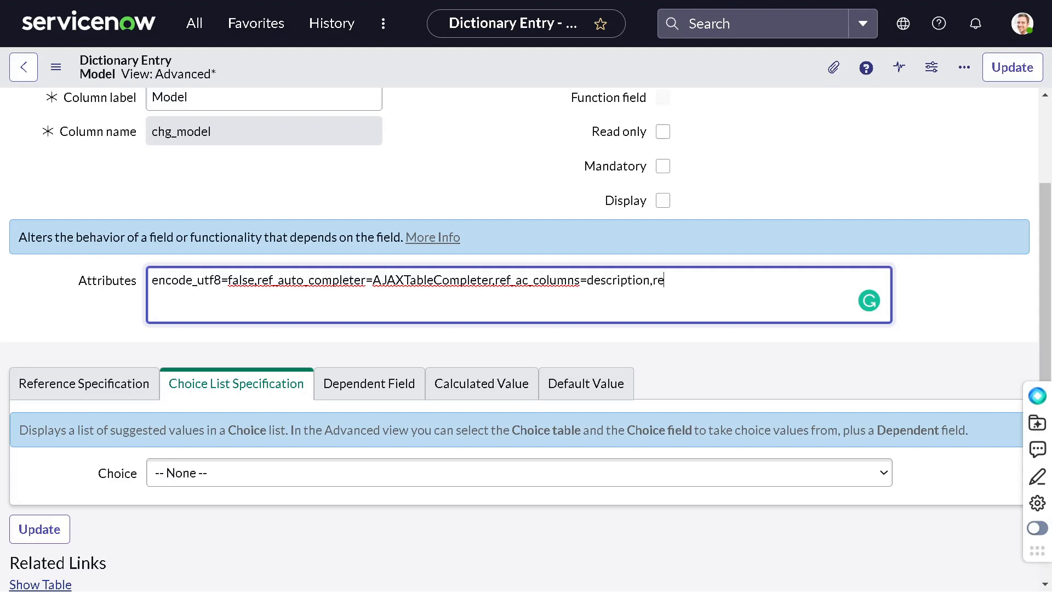
text(f_ac_columns)
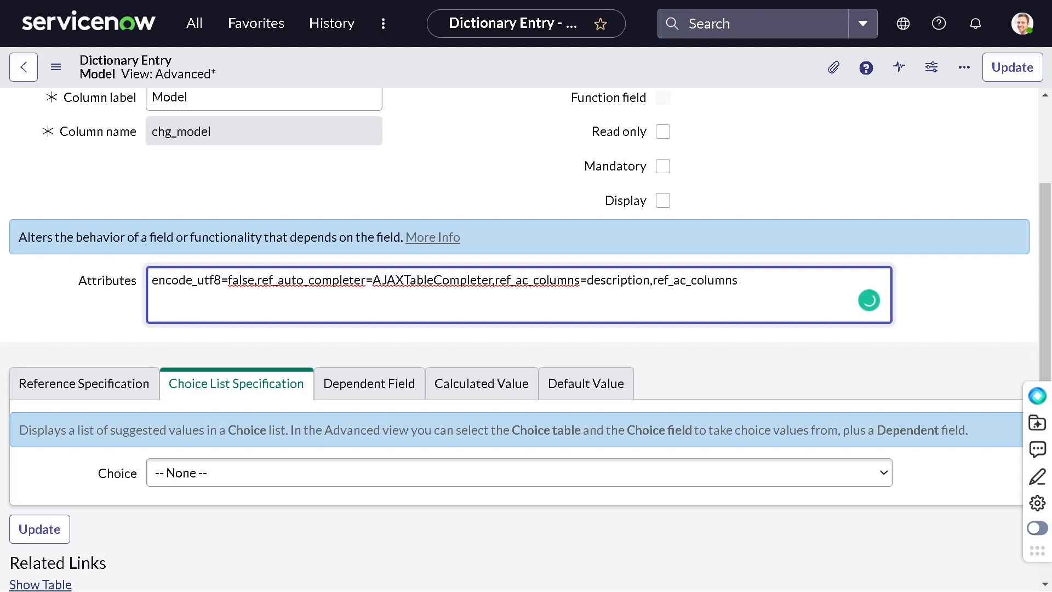
text(_s)
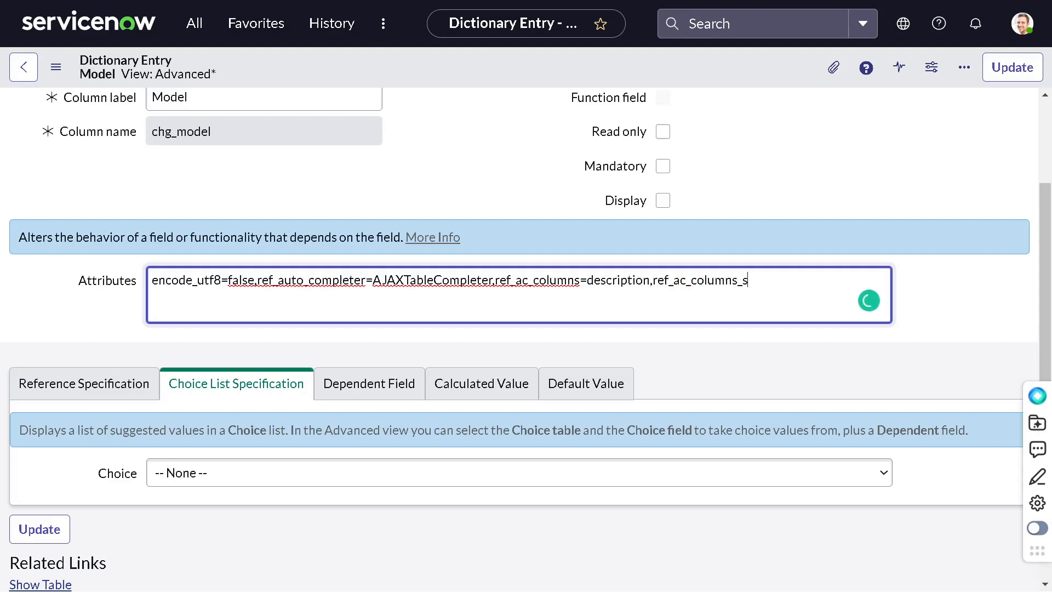
text(ea)
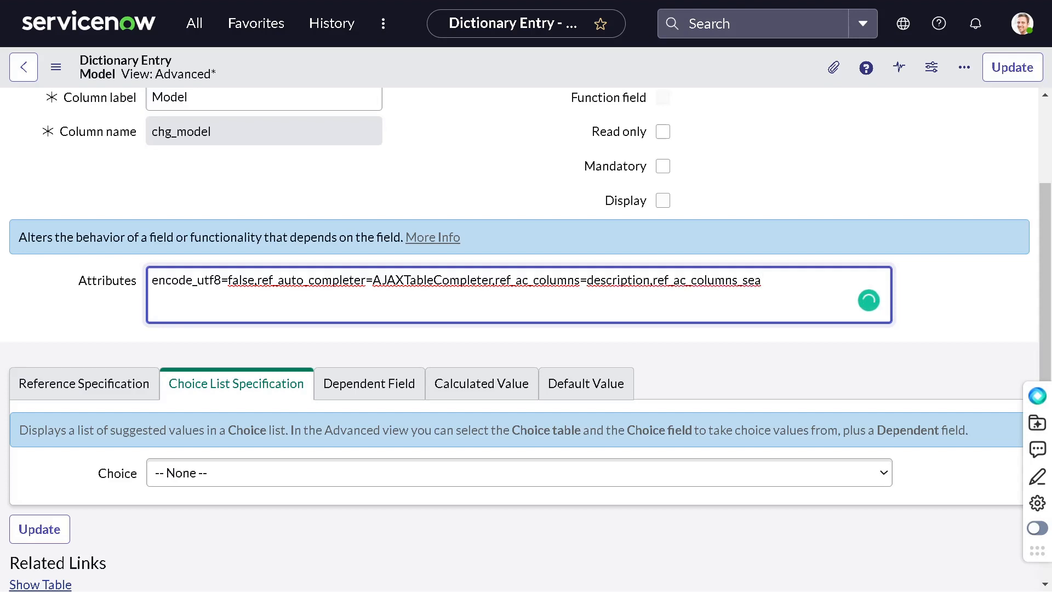
text(rch)
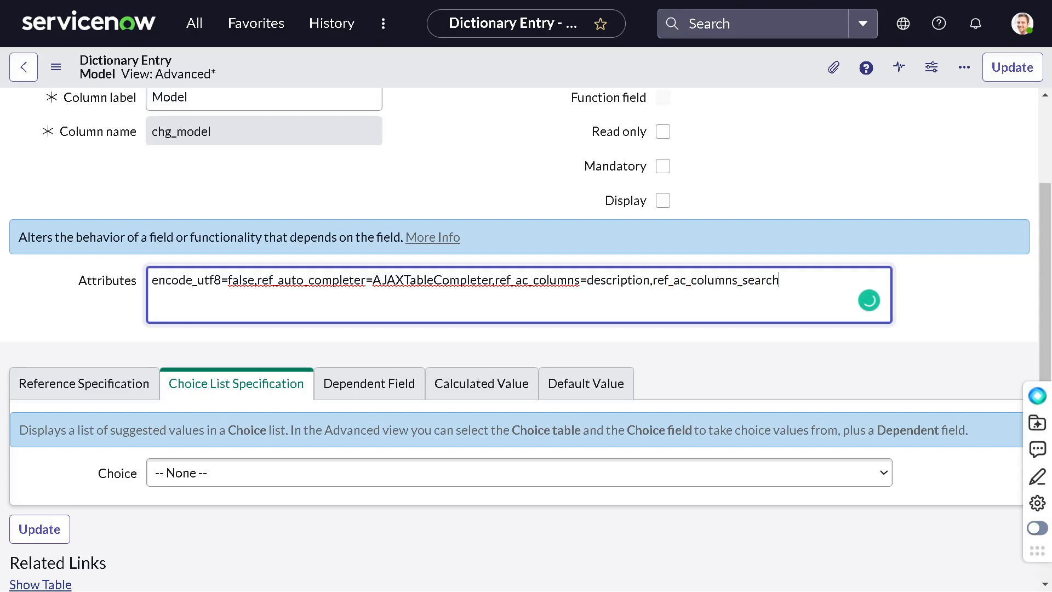
text(=true)
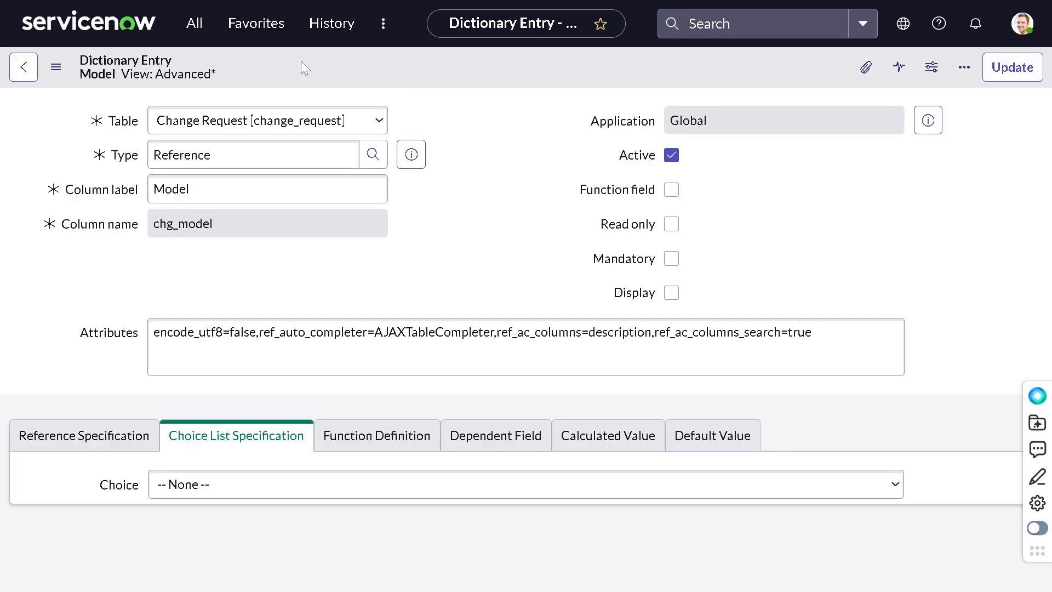
Step: Reopen CHG0040007 from History and type ** into its Model field
click(331, 23)
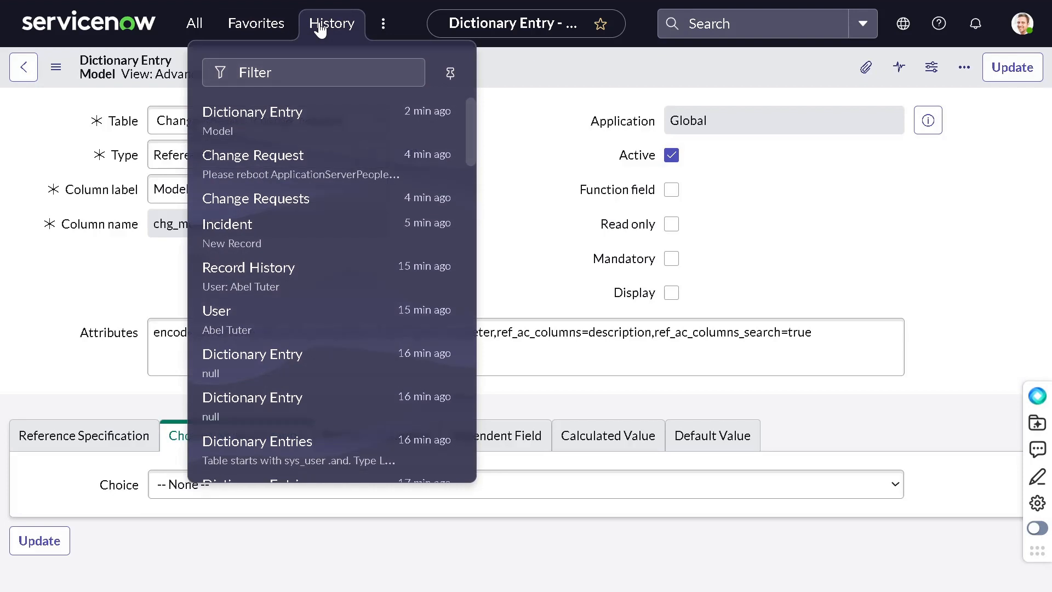
mouse_move(339, 167)
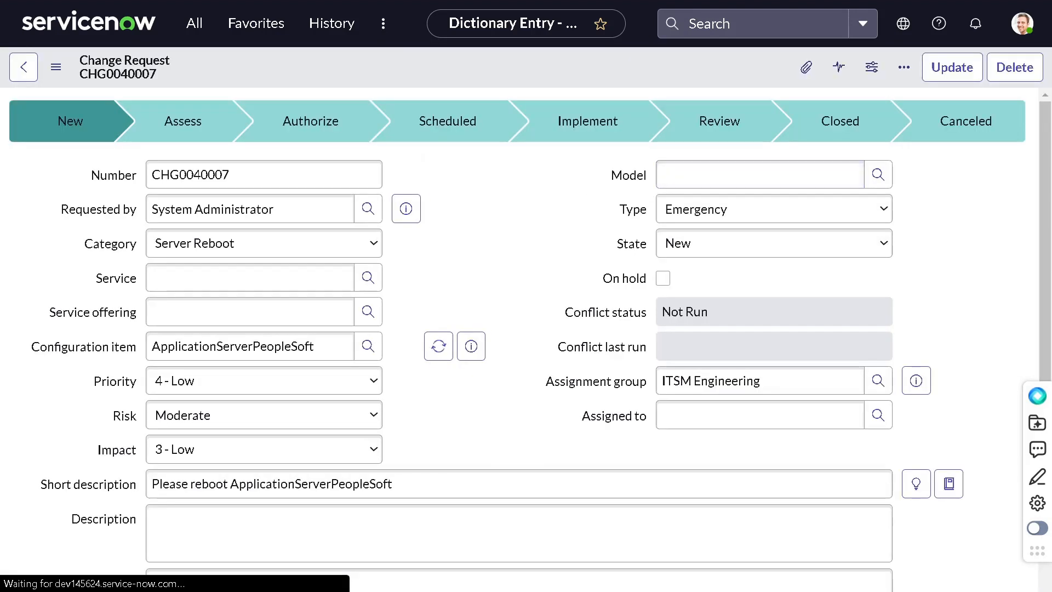
click(759, 174)
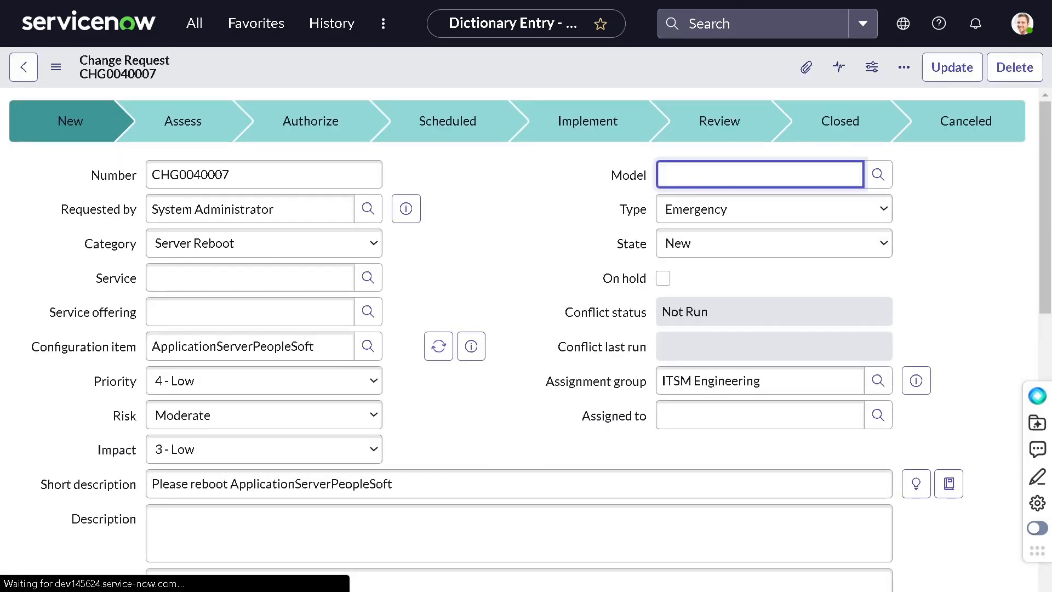
text(**)
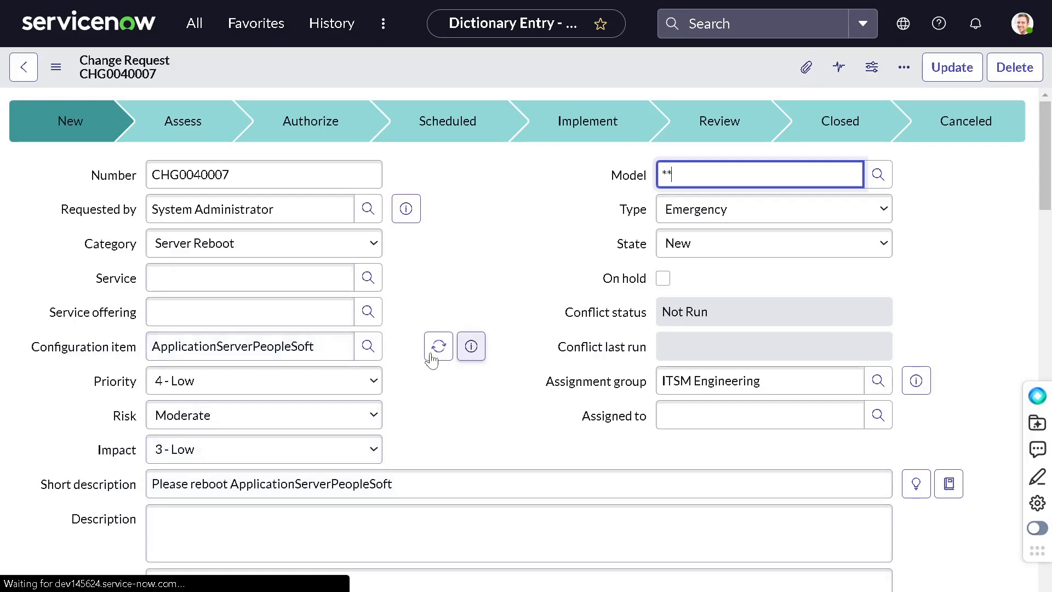
mouse_move(437, 347)
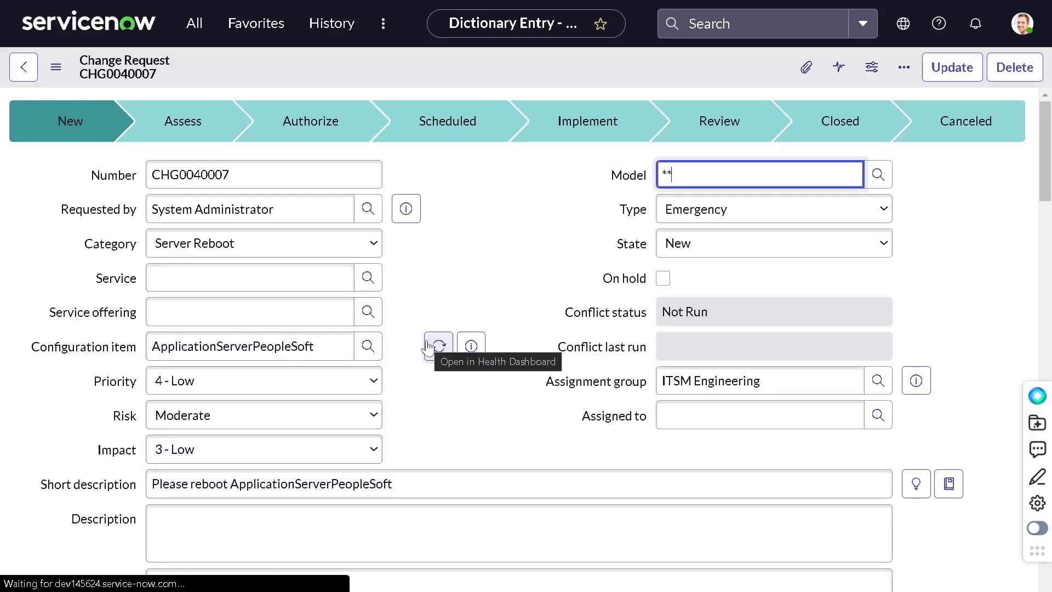
mouse_move(445, 281)
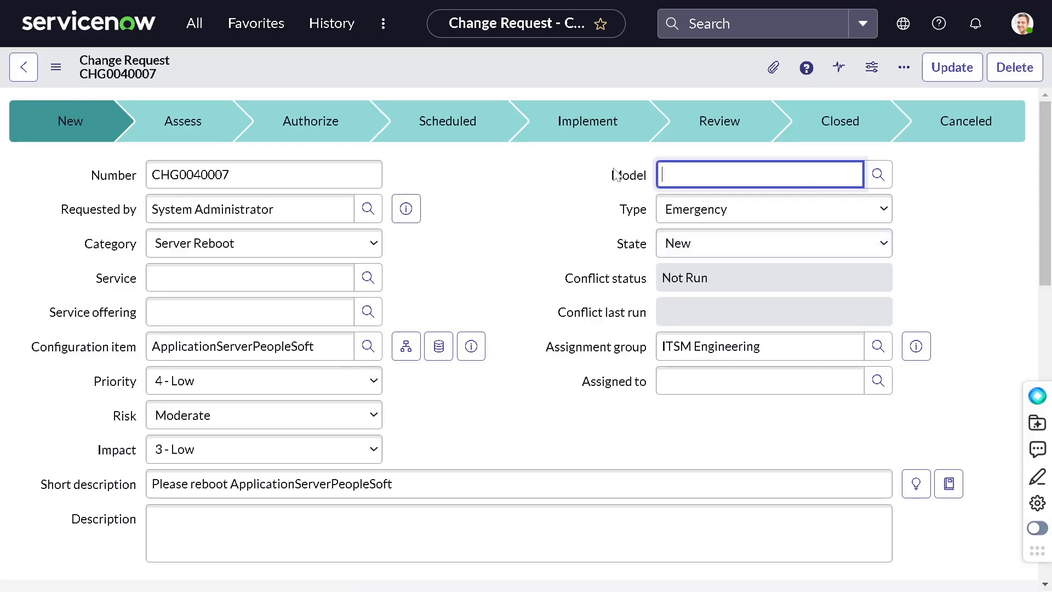
Step: Retype ** in the Model field to list Emergency and Normal with their descriptions
text(**)
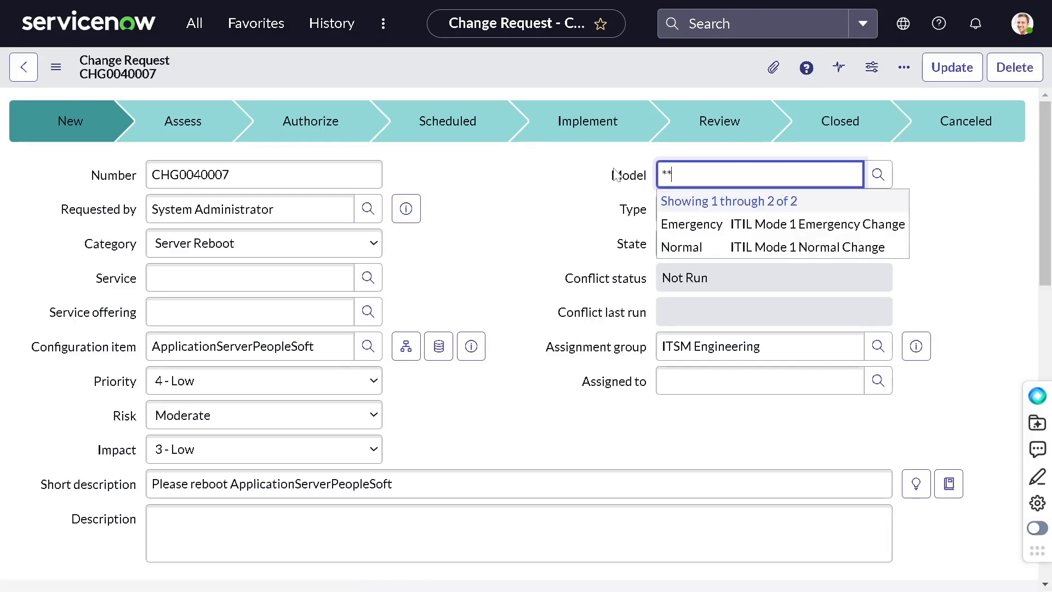
mouse_move(691, 224)
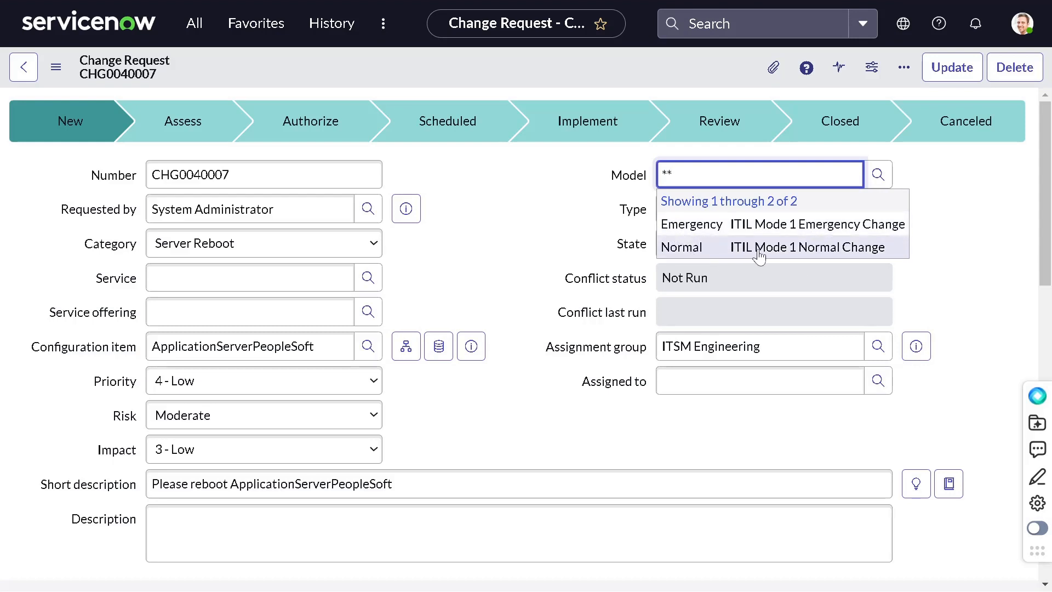
mouse_move(778, 254)
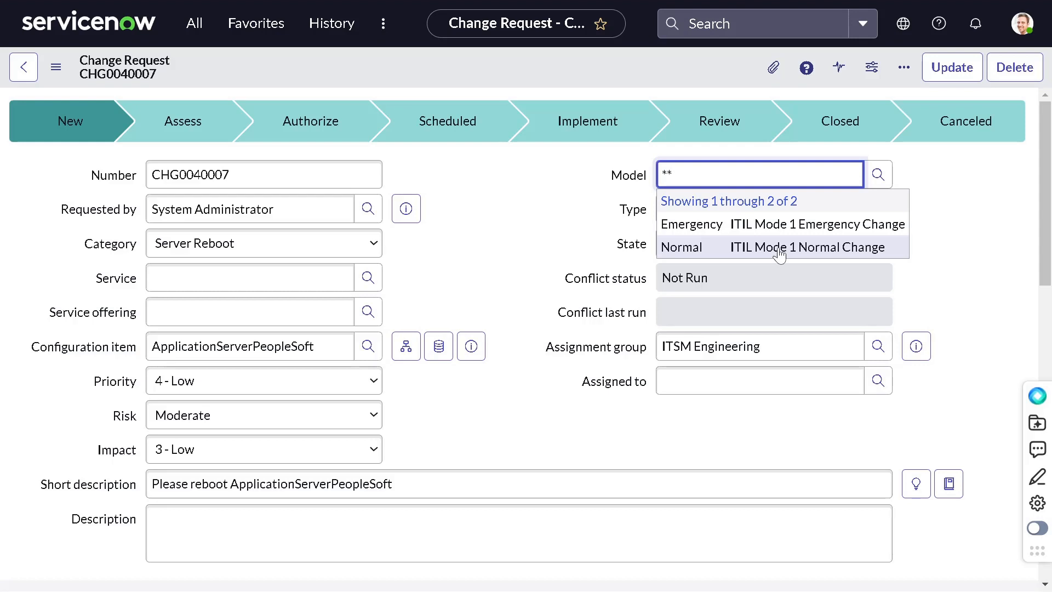
click(758, 174)
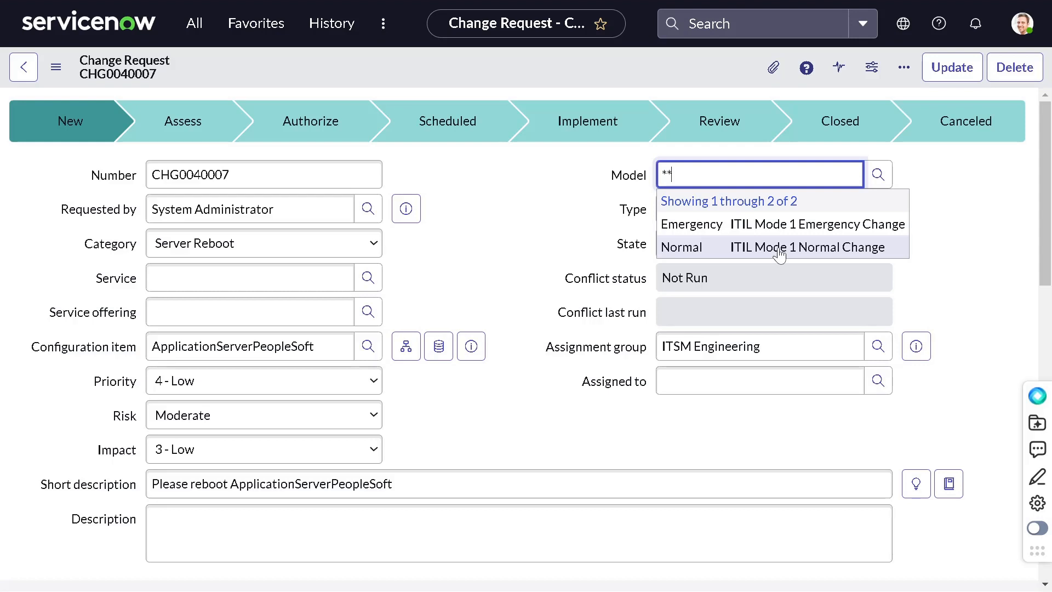